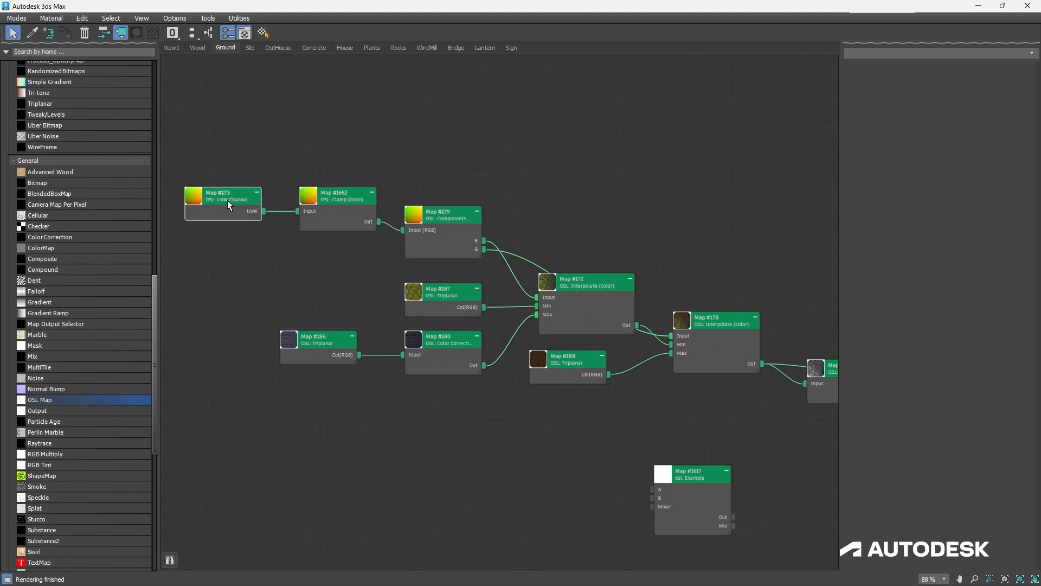
- Close the Slate Material Editor to return to the rendered diorama viewport
click(222, 192)
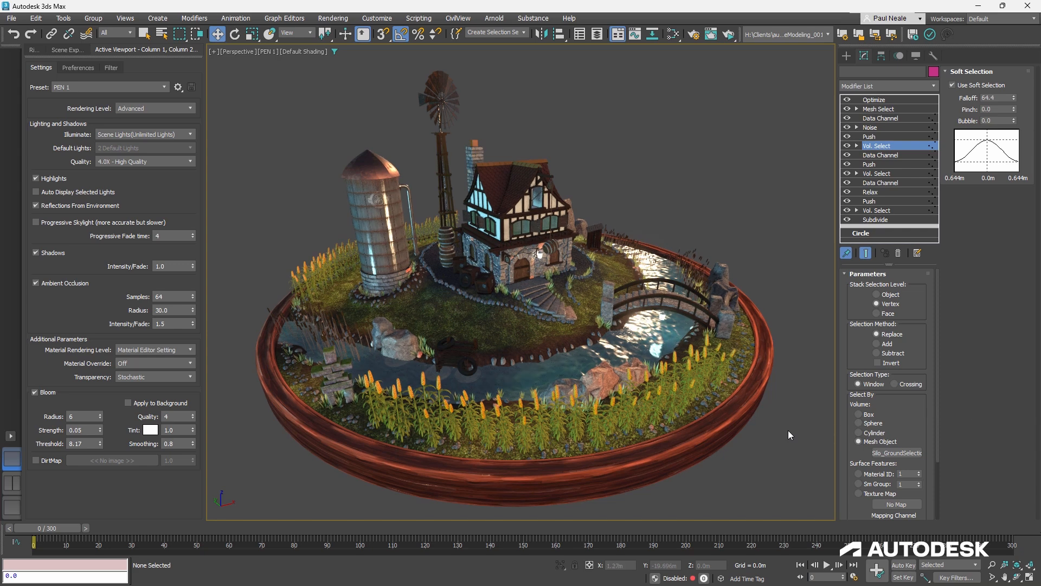
key(F4)
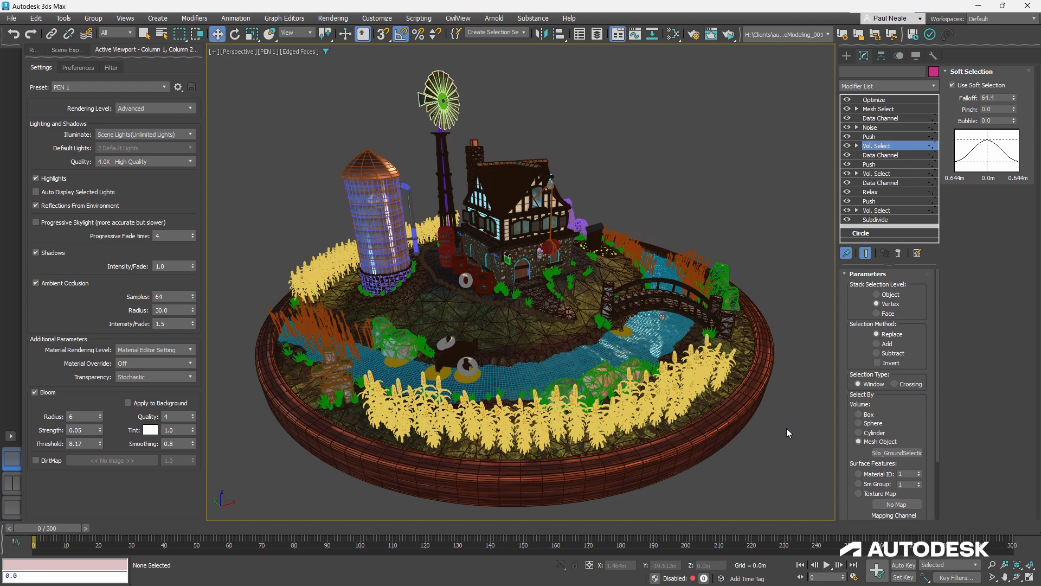
mouse_move(788, 429)
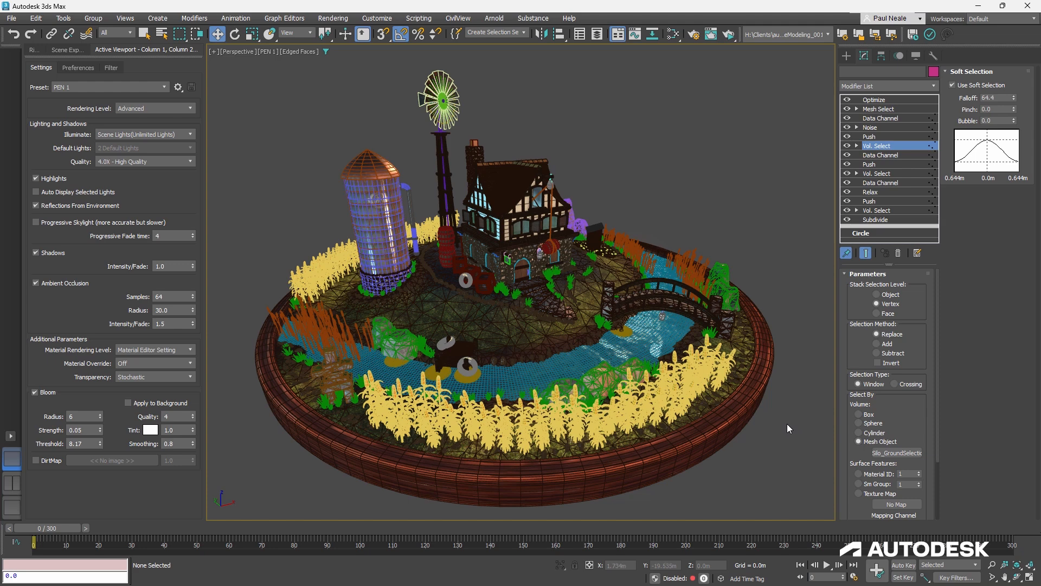
mouse_move(786, 438)
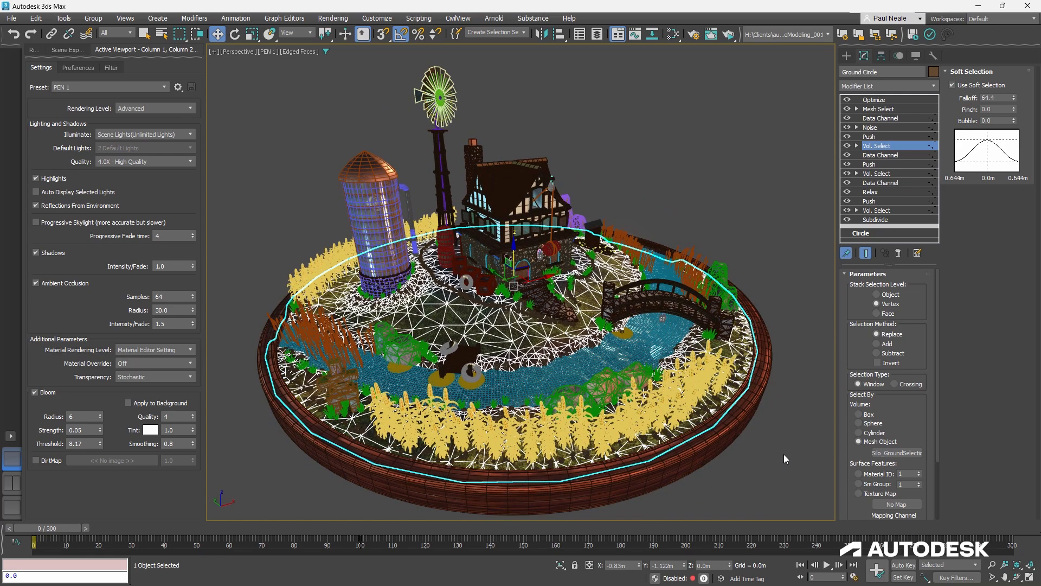
mouse_move(785, 456)
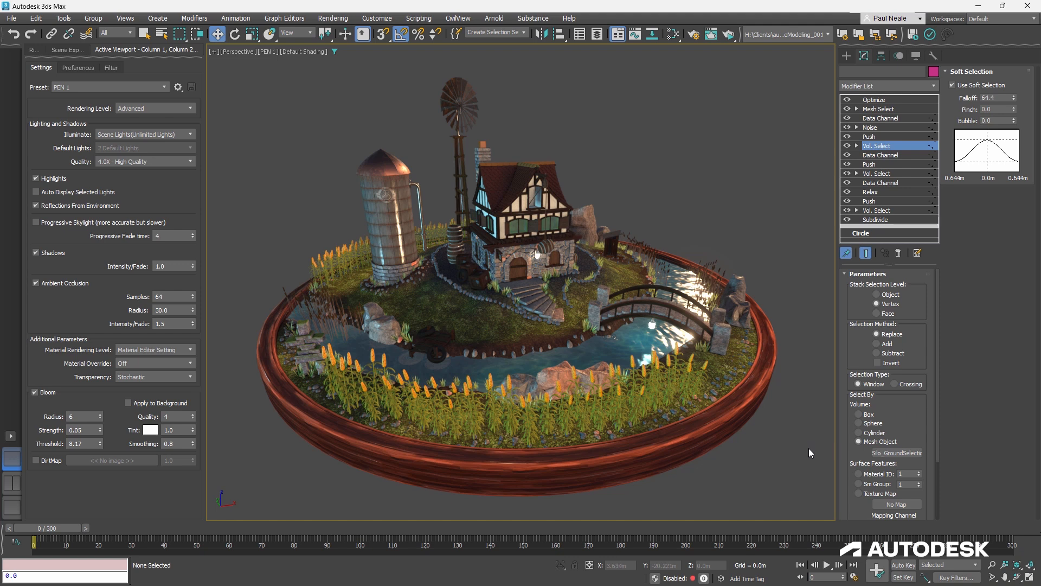
mouse_move(813, 447)
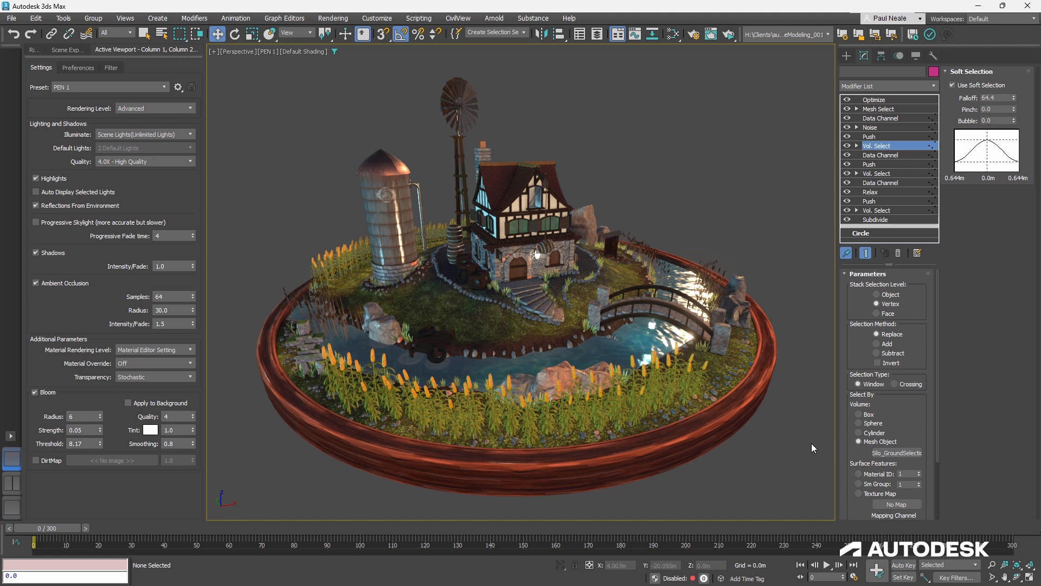
mouse_move(813, 452)
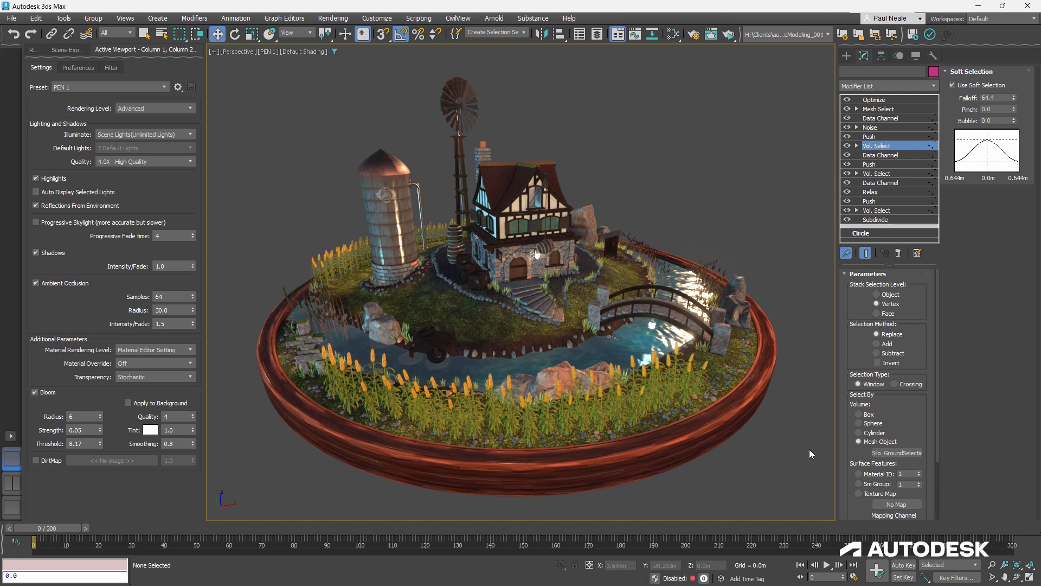
mouse_move(815, 451)
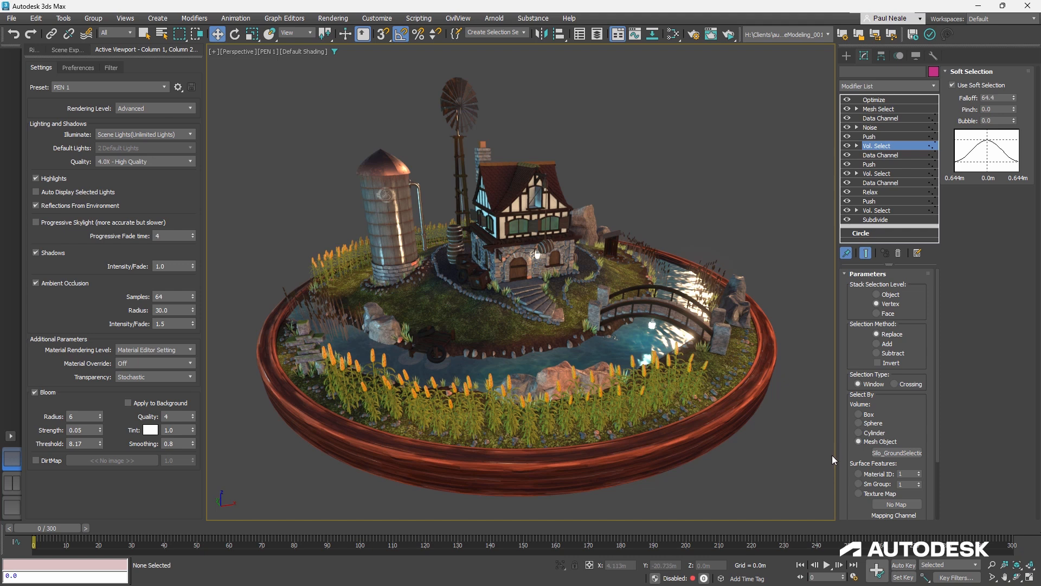
mouse_move(834, 458)
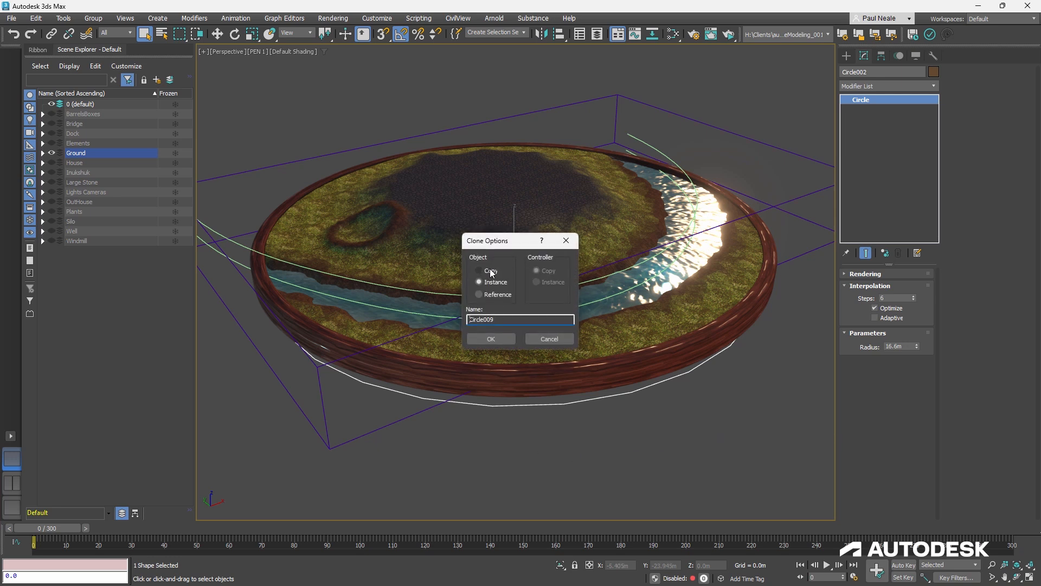
- Compare the Copy, Instance and Reference clone options, then close Clone Options
click(480, 270)
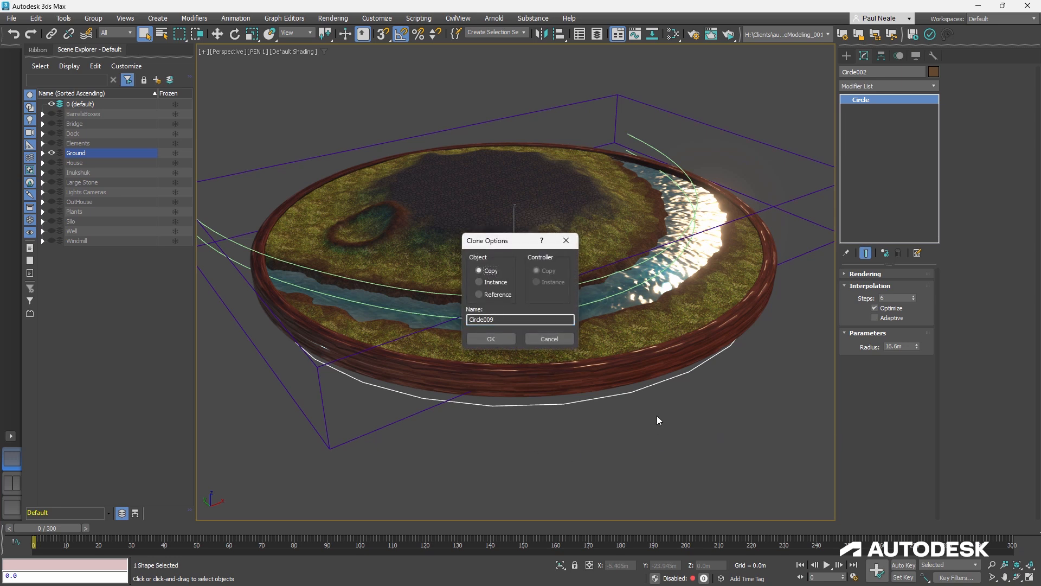
mouse_move(677, 449)
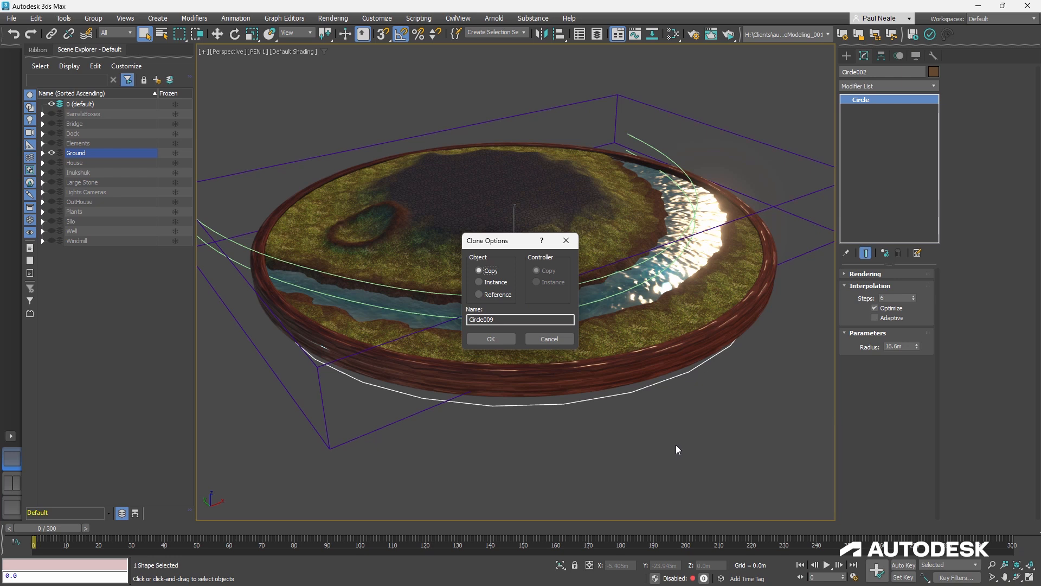
mouse_move(641, 465)
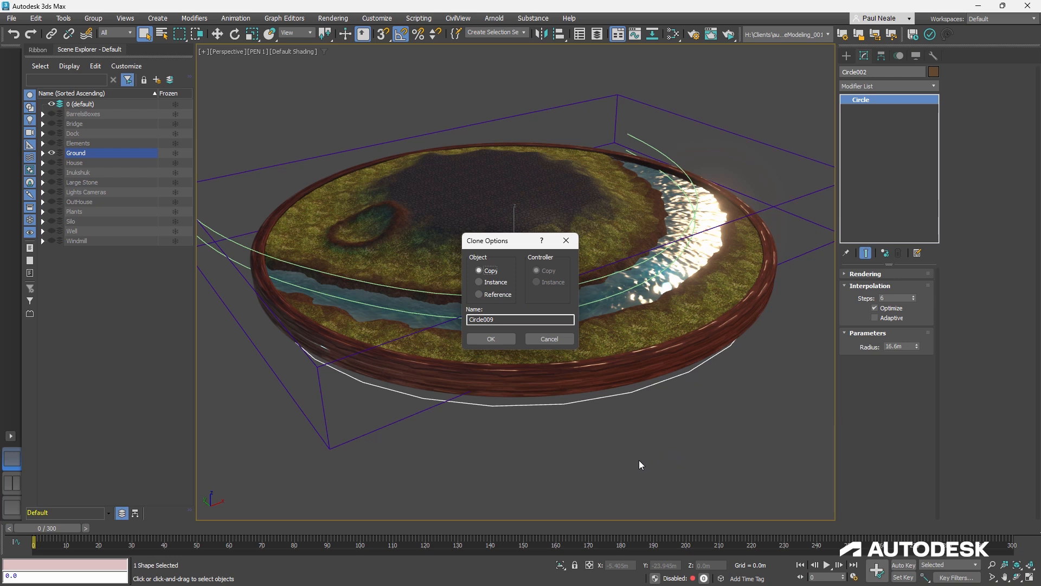
mouse_move(480, 282)
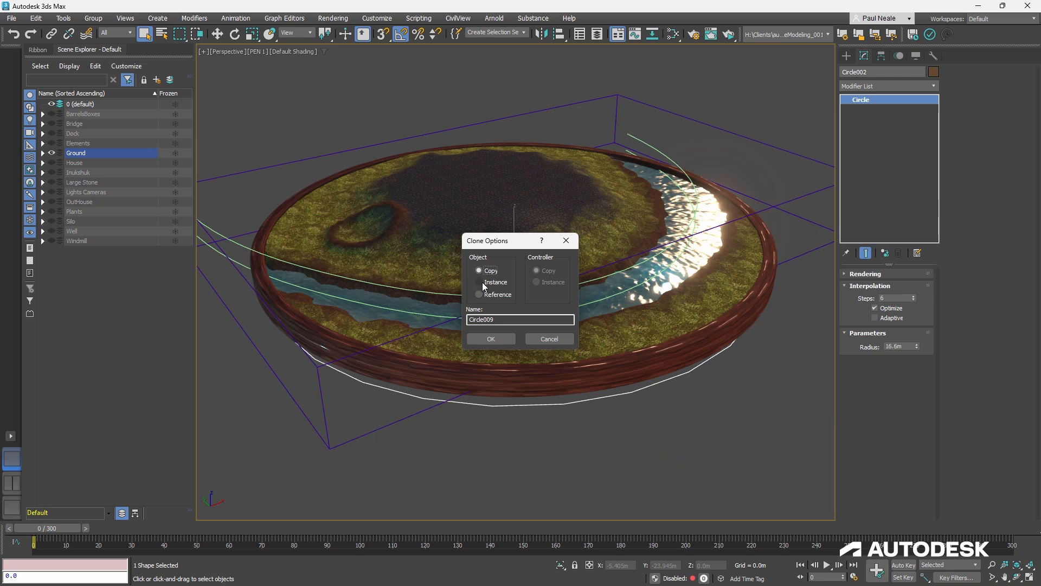
click(479, 281)
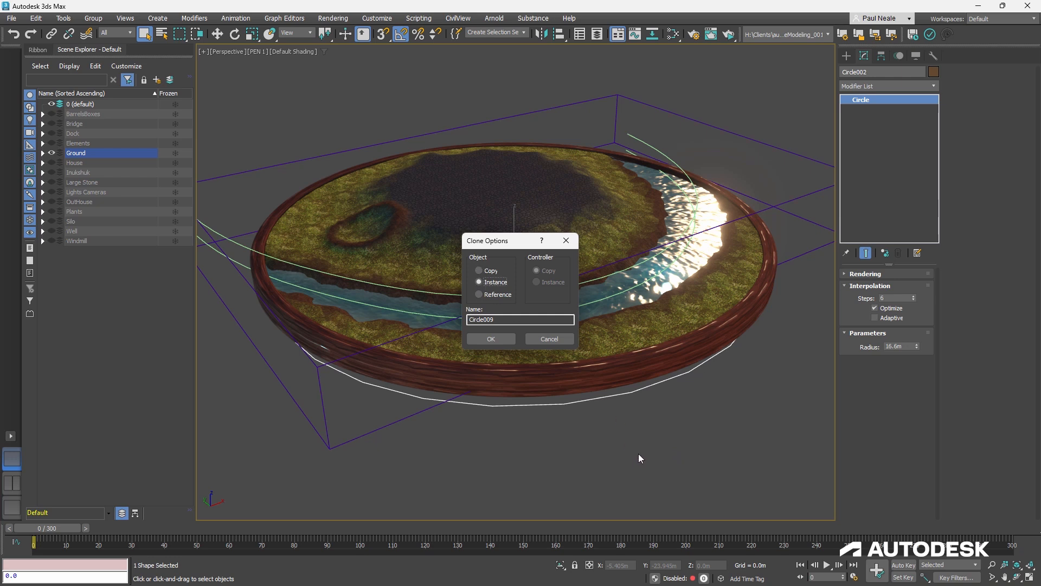
mouse_move(633, 466)
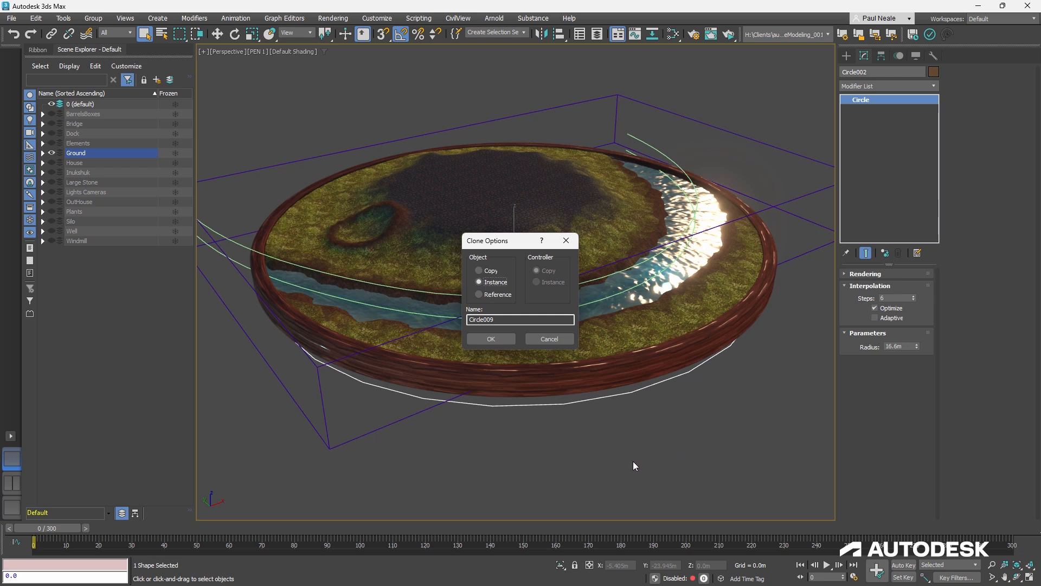
mouse_move(642, 458)
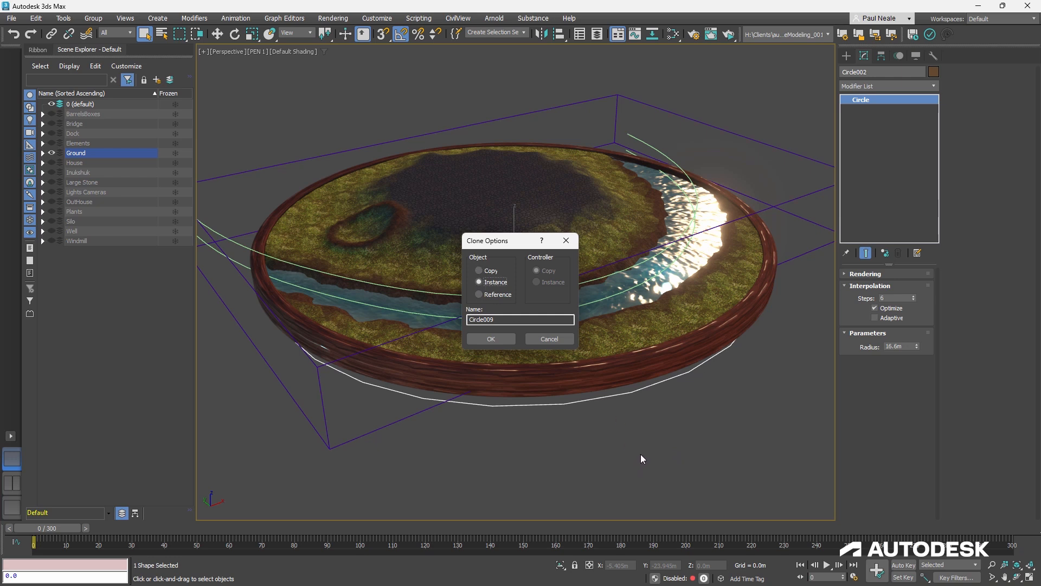
click(479, 294)
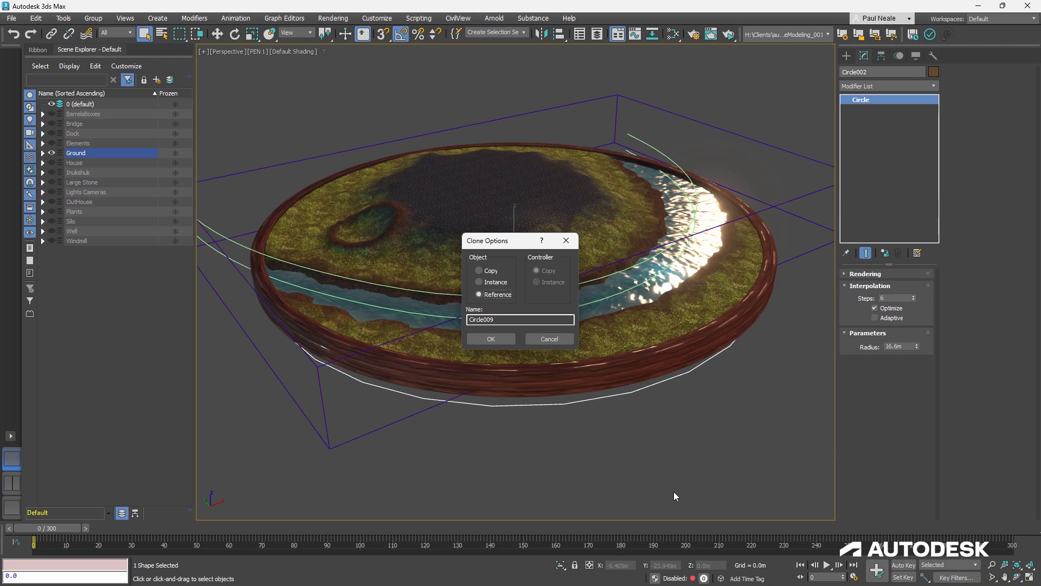
mouse_move(688, 488)
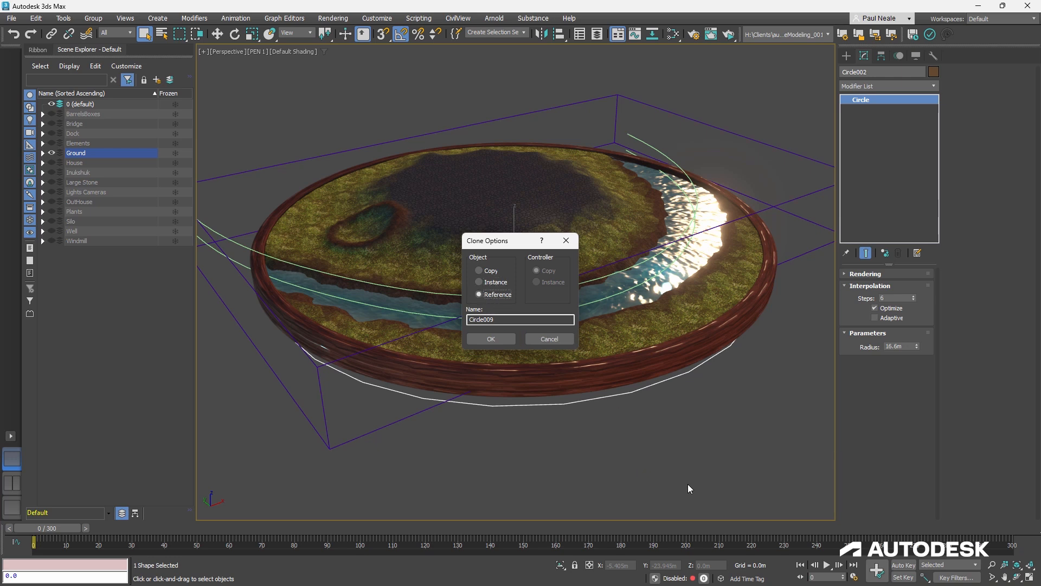
mouse_move(693, 481)
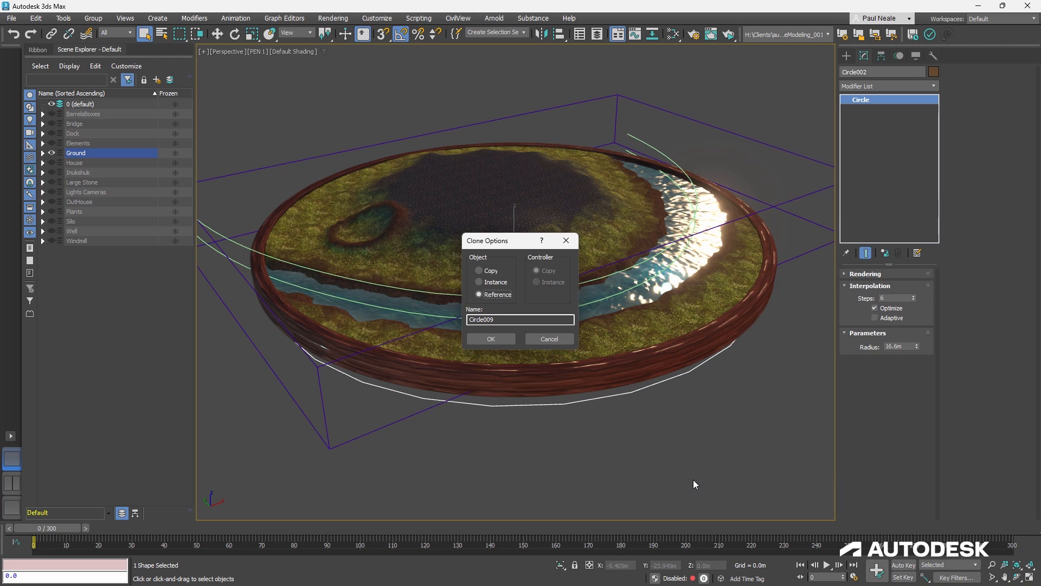
mouse_move(698, 480)
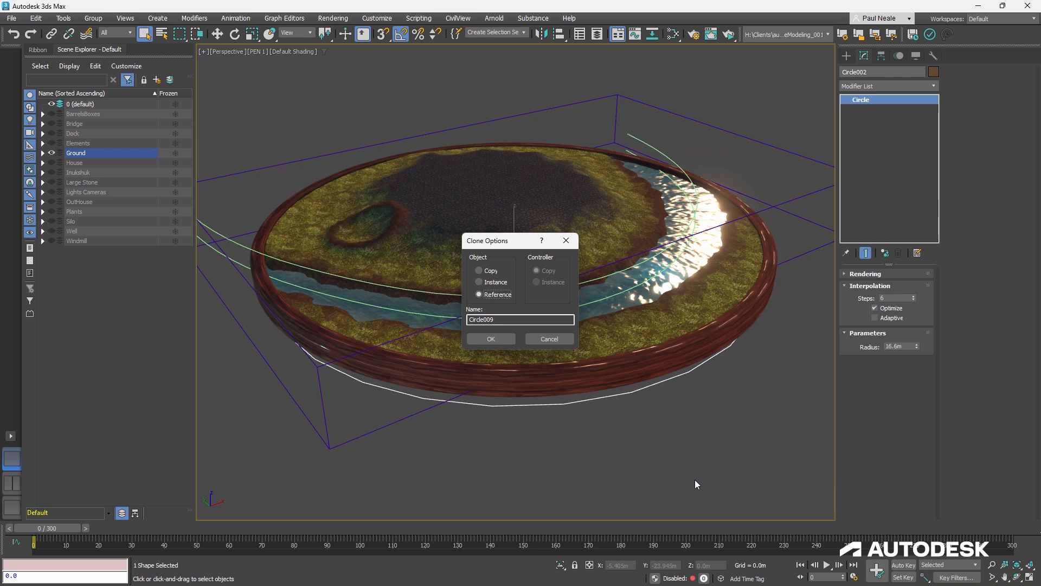
mouse_move(604, 298)
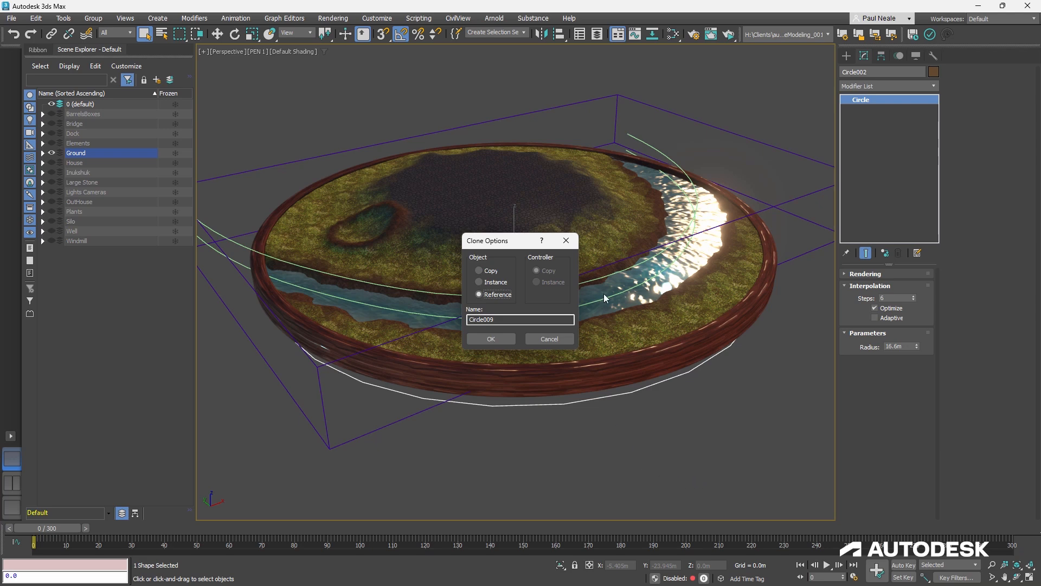
click(490, 339)
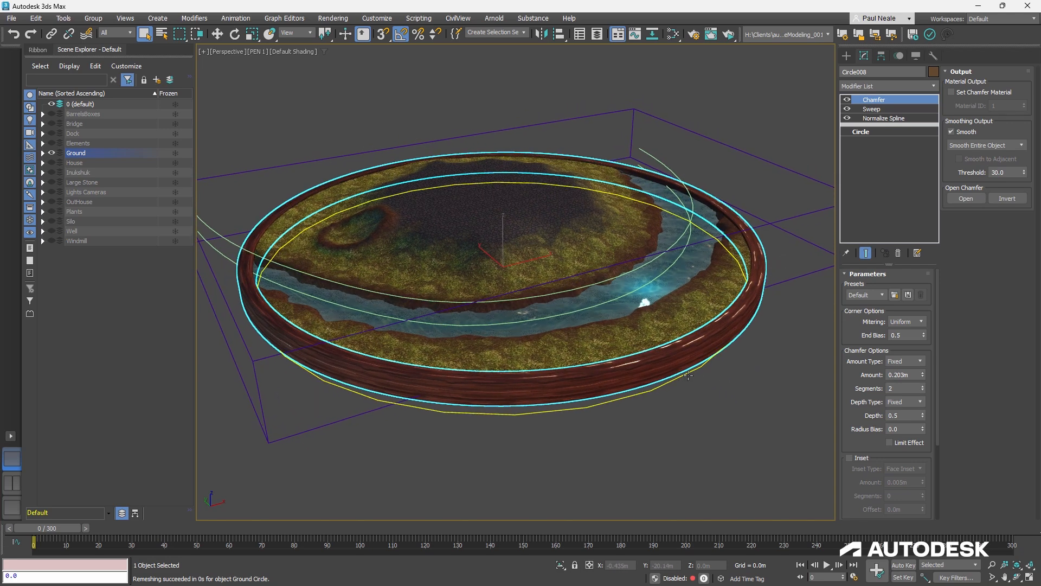
- Turn on edge wireframe and view the rim's Circle and Normalize Spline with knots shown
key(F4)
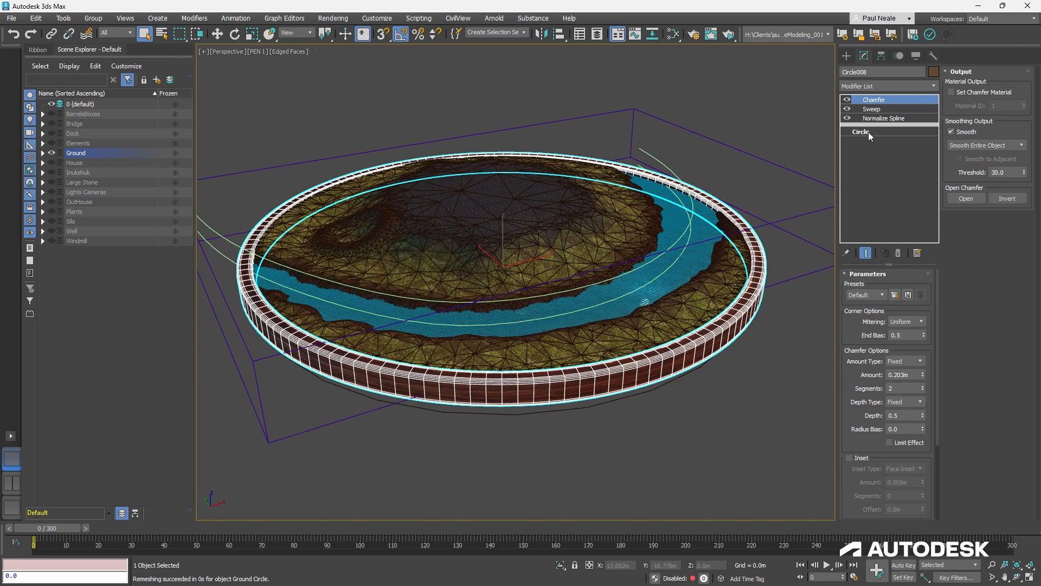
click(860, 130)
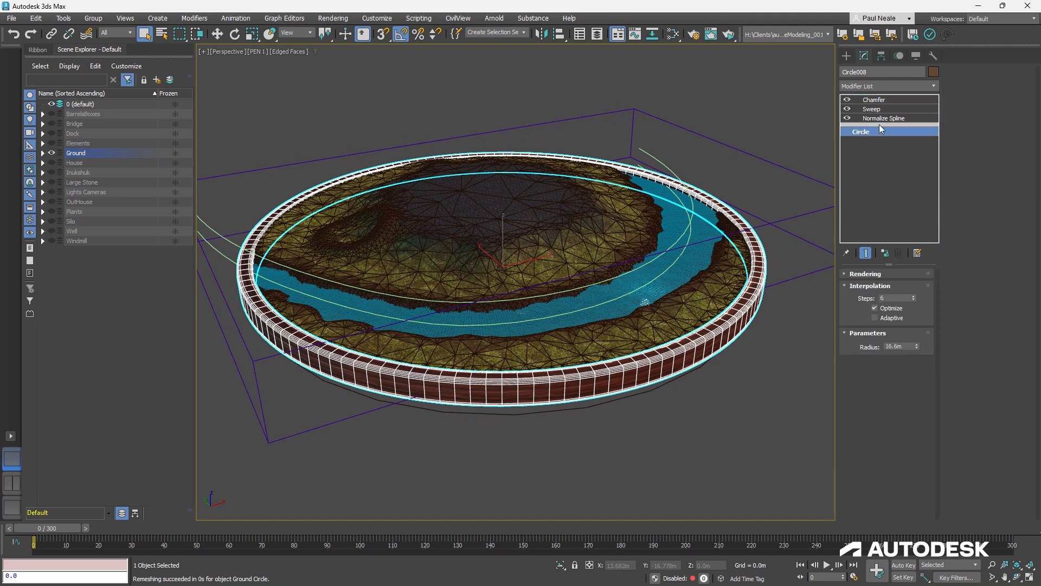
click(861, 130)
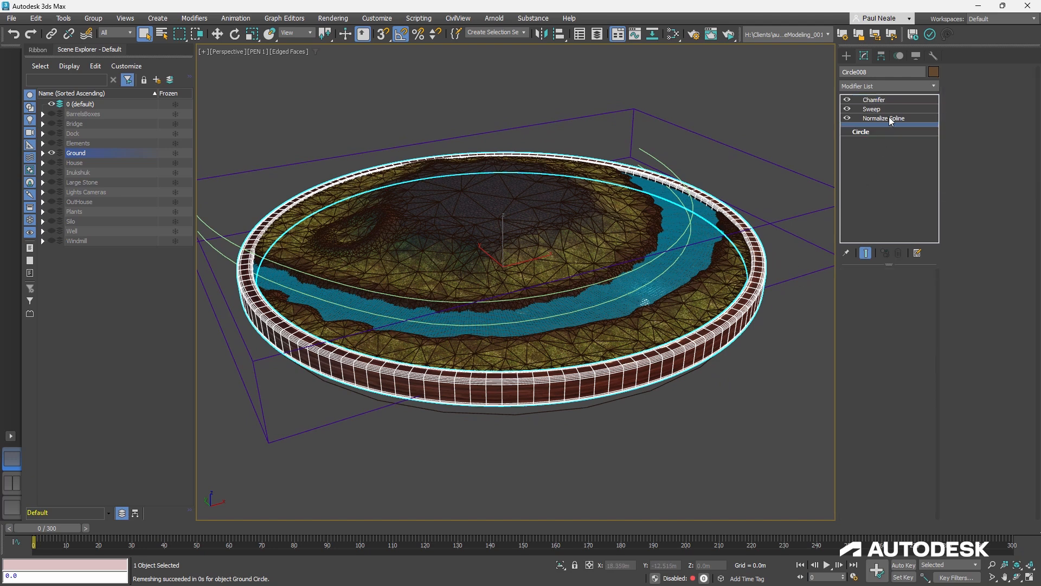
click(883, 117)
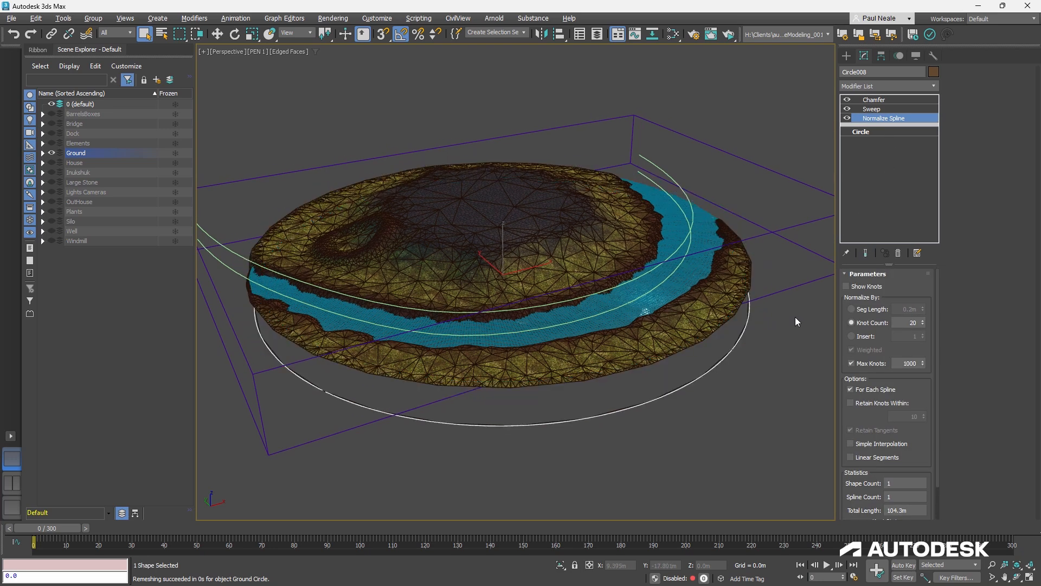
click(852, 286)
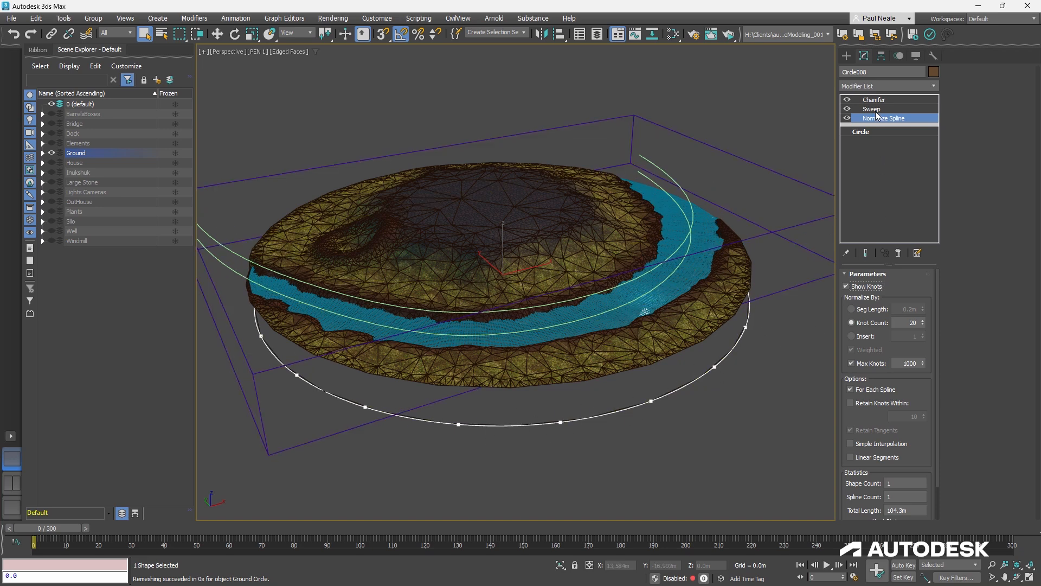
- Inspect the rim's Sweep and Chamfer, then show Ground Circle at its base Circle level
click(872, 108)
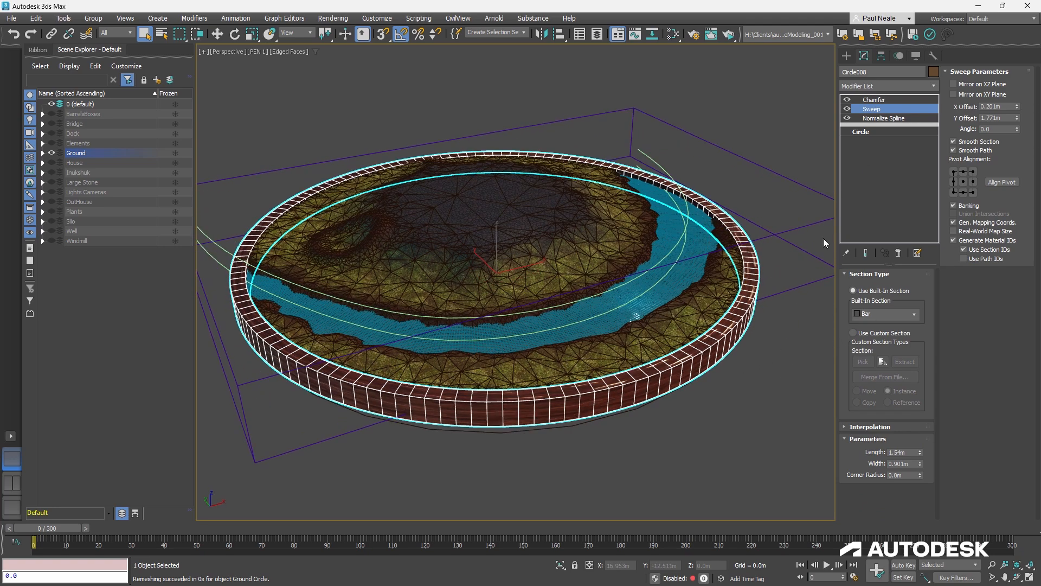
click(874, 100)
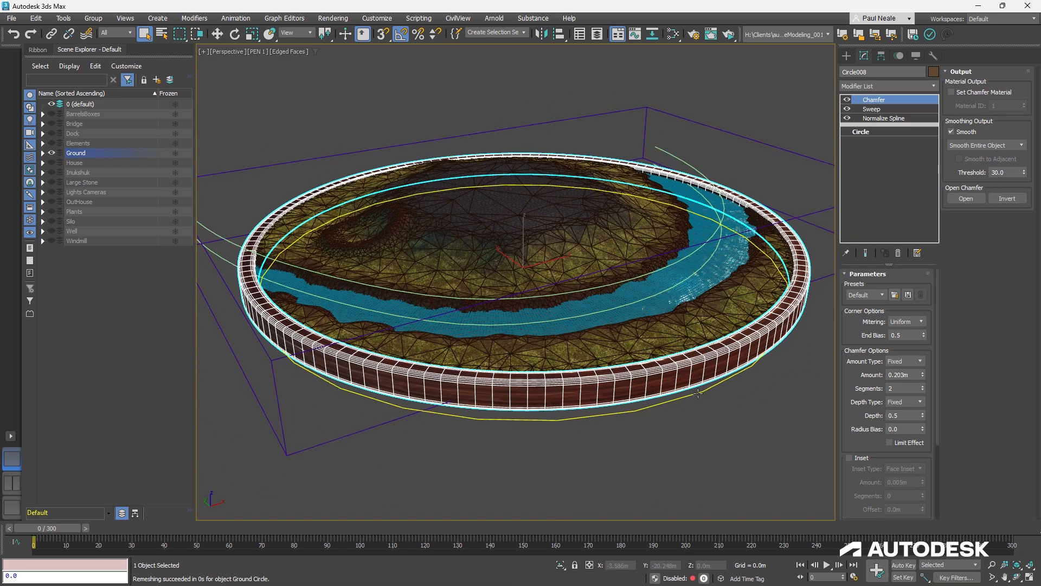
click(861, 130)
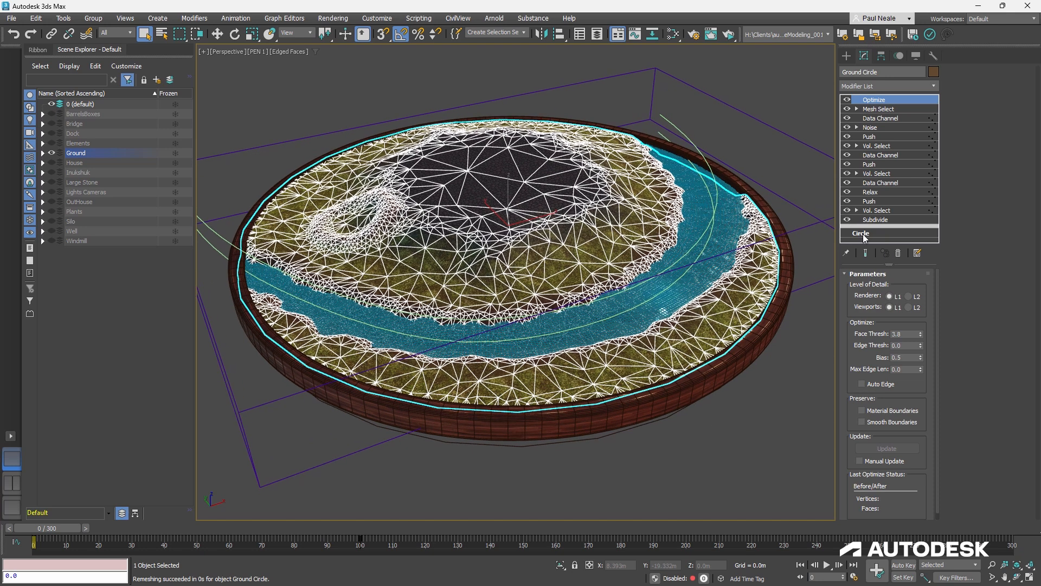
click(860, 234)
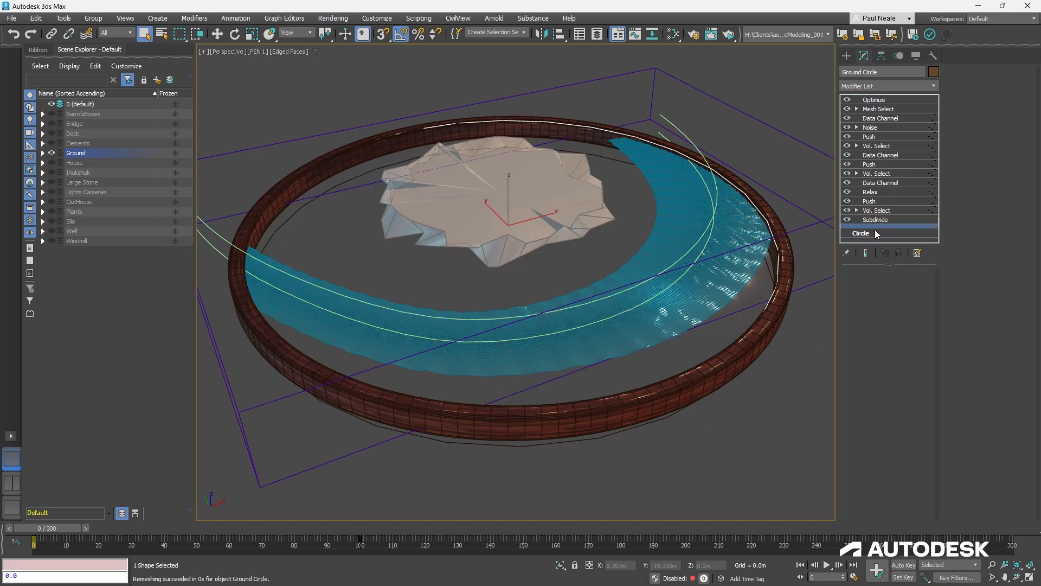
mouse_move(843, 279)
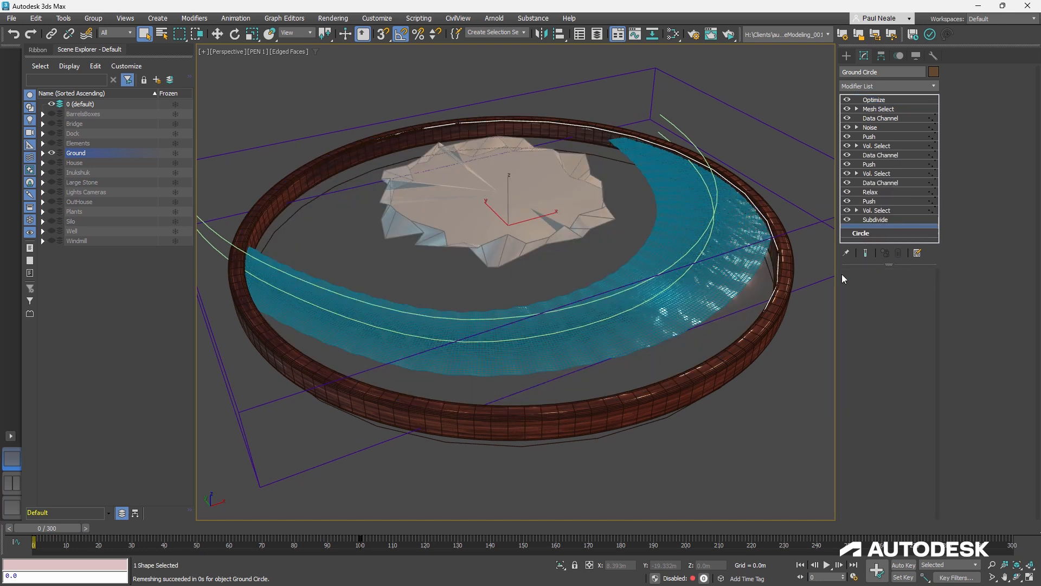
- View the Optimize and Subdivide stages, leaving Subdivide Mode on Adaptive
click(874, 98)
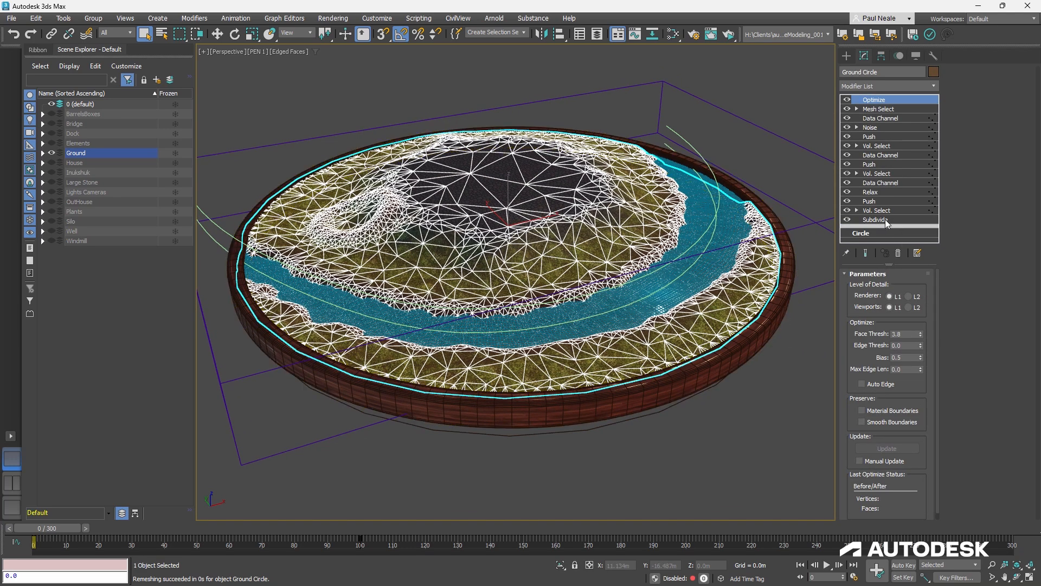
click(876, 219)
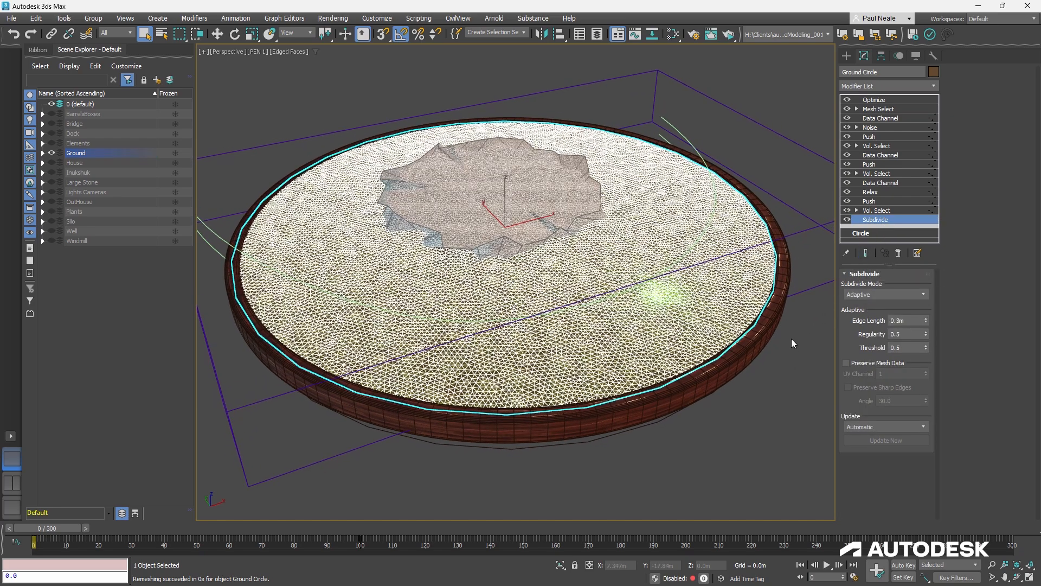
mouse_move(776, 364)
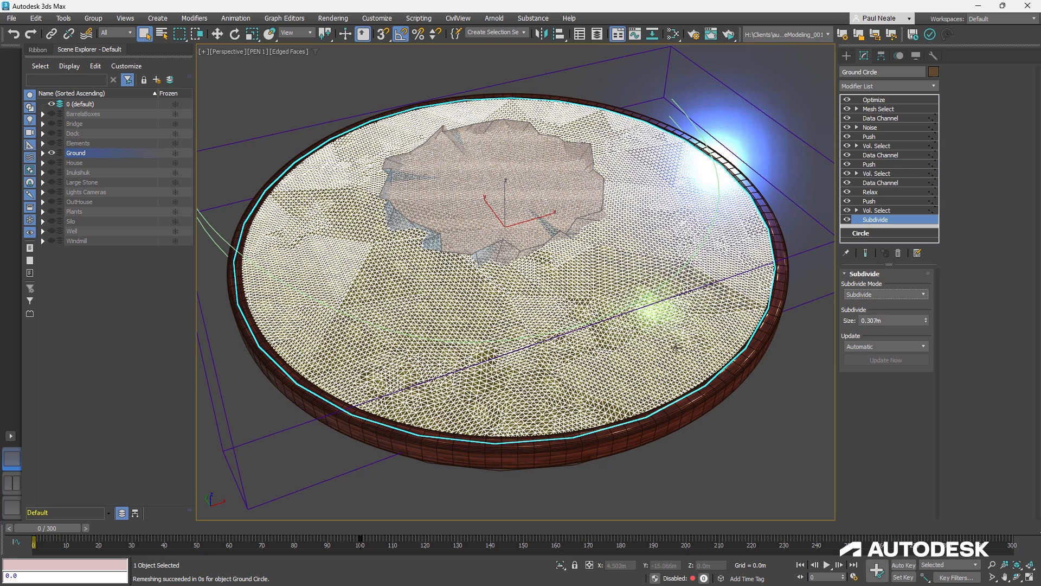
mouse_move(838, 307)
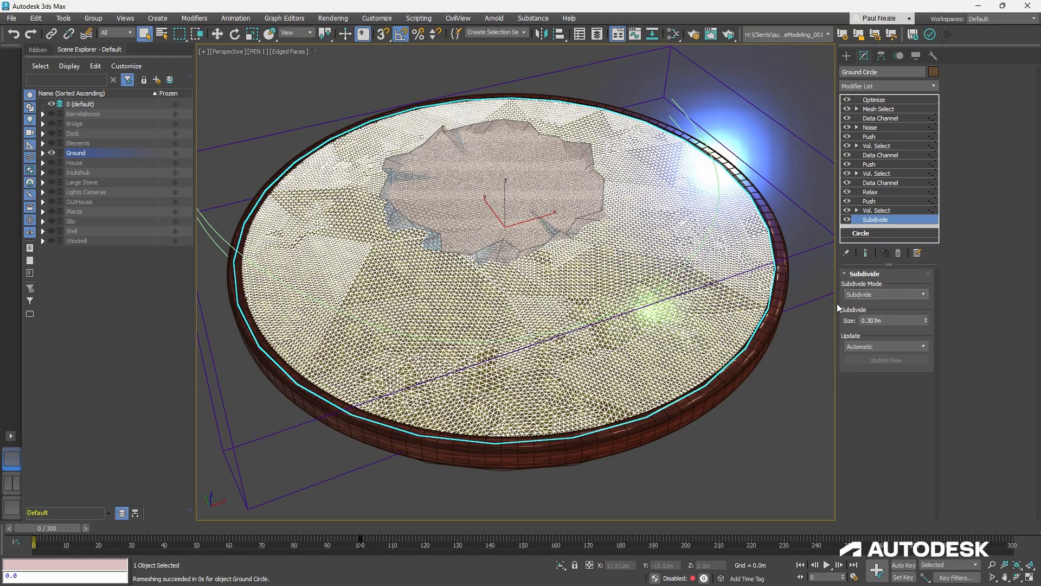
click(883, 294)
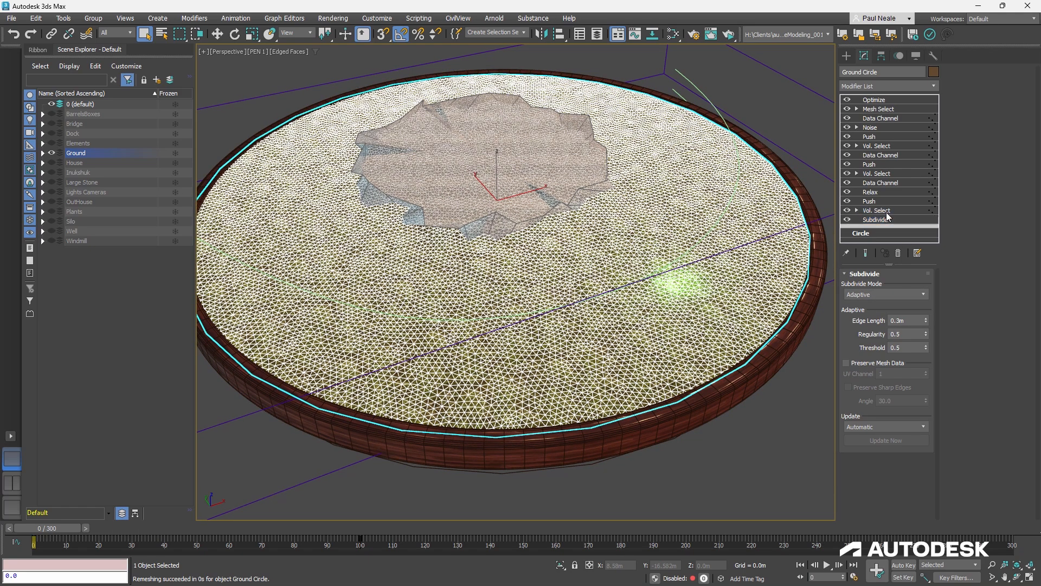
- Inspect Cylinder002's Noise and plain Cylinder levels, then reselect Ground Circle at Optimize
click(878, 209)
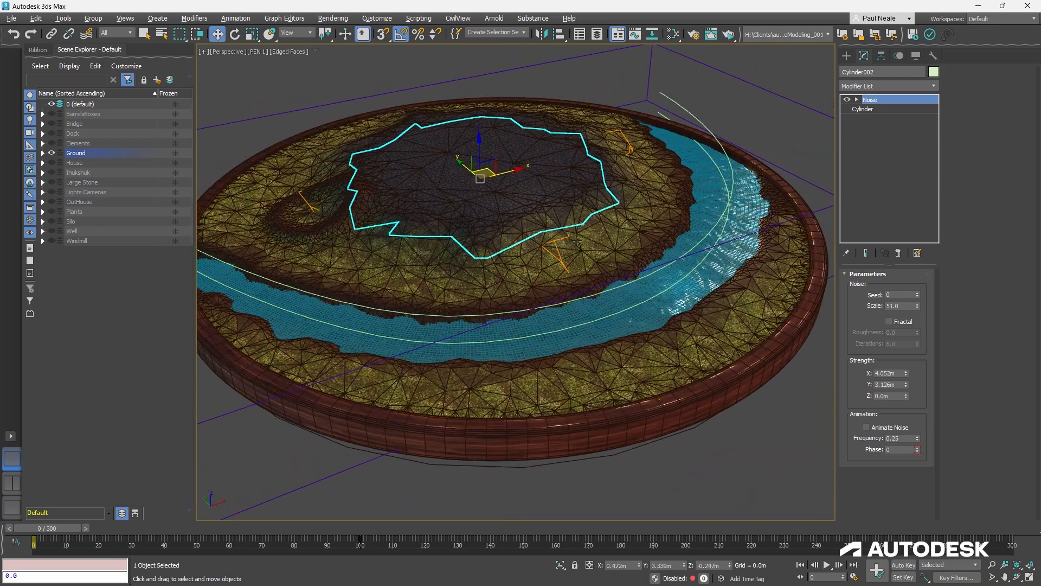
click(863, 109)
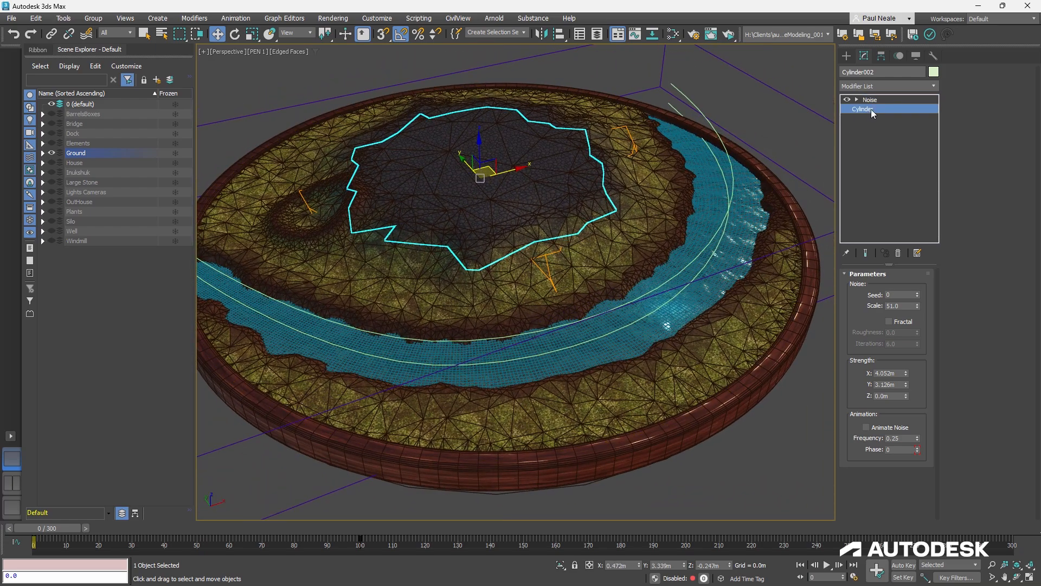
click(862, 109)
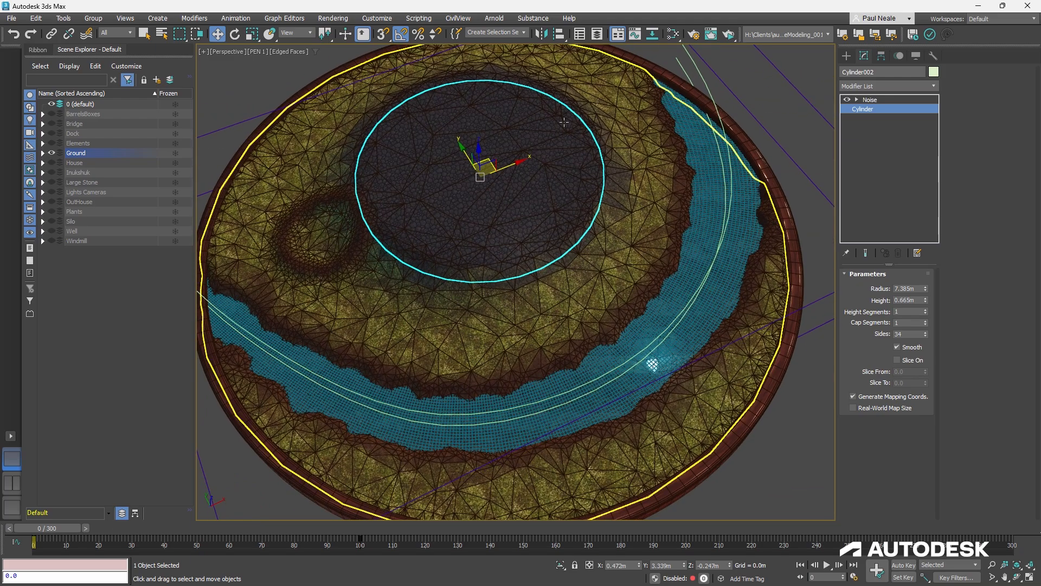
click(861, 109)
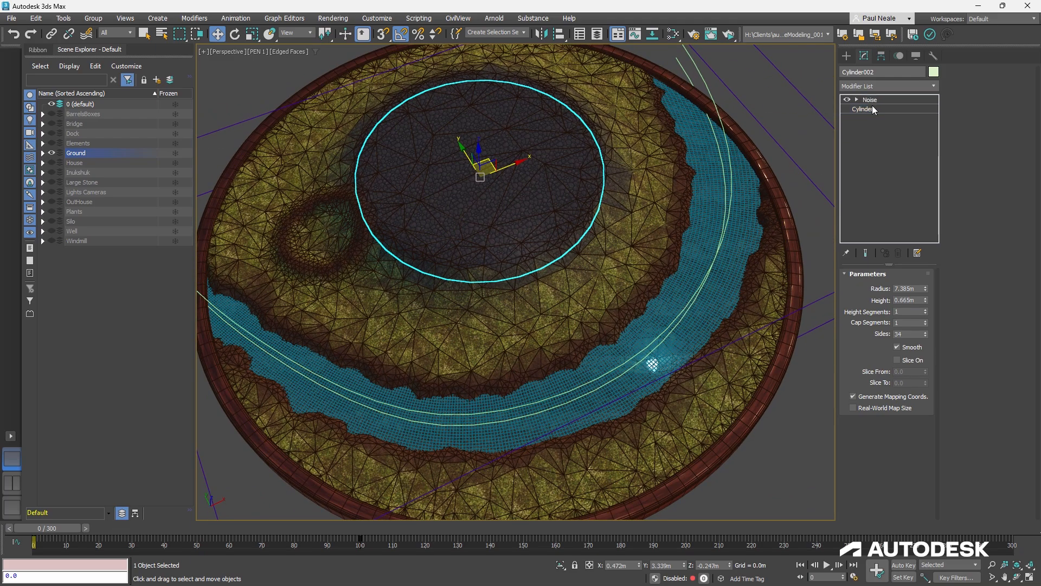
click(870, 98)
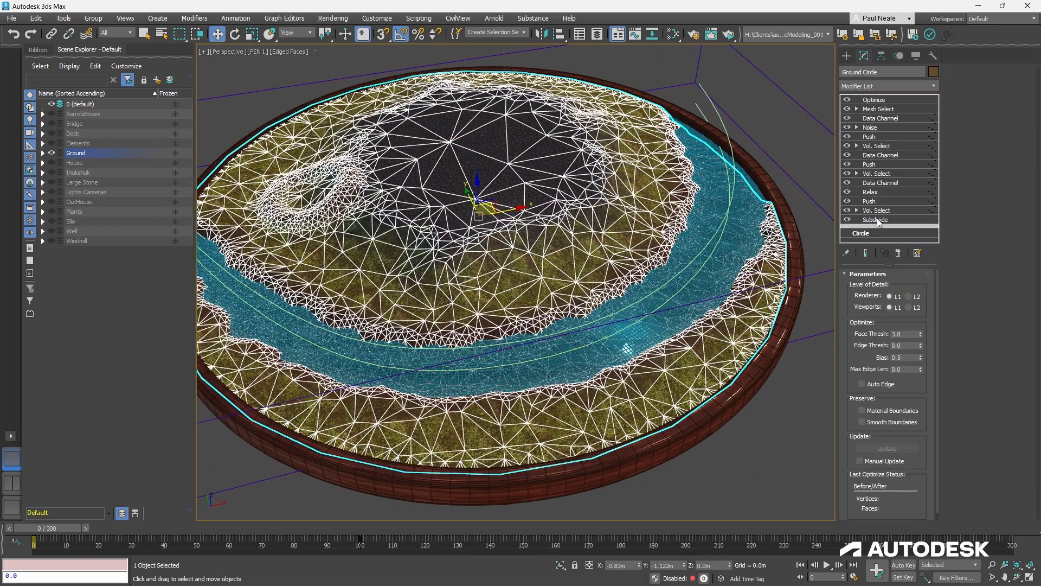
- Review the hill's Vol. Select, Push, Relax and Data Channel clamp, then pick River_GroundSelectObject
click(877, 211)
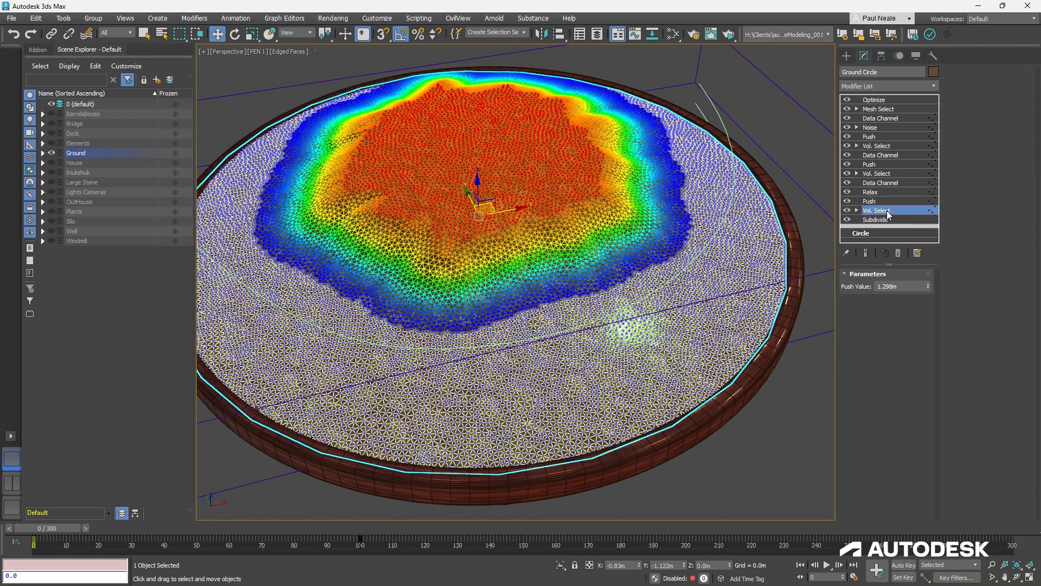
click(878, 210)
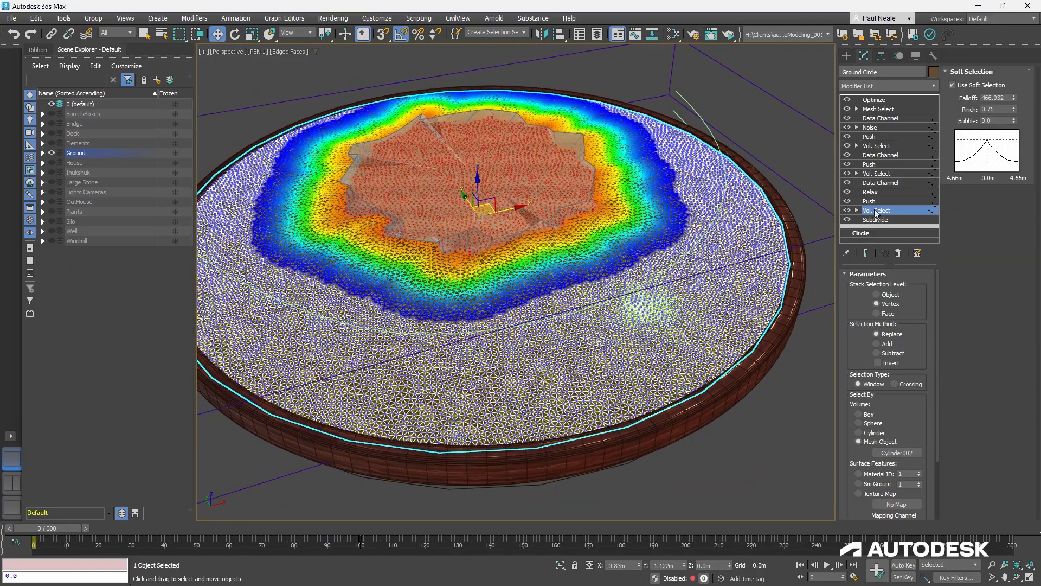
click(869, 200)
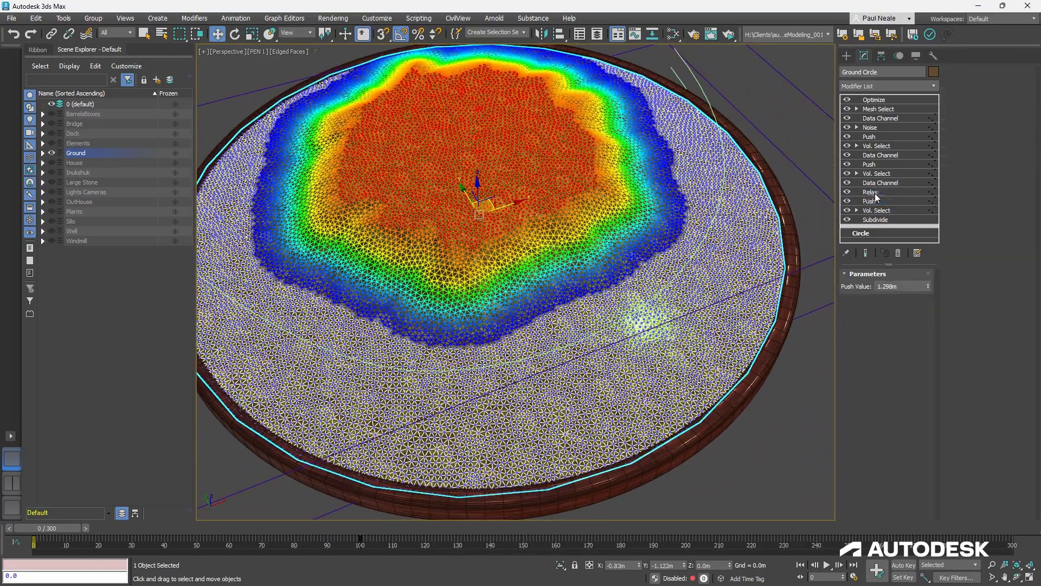
click(870, 192)
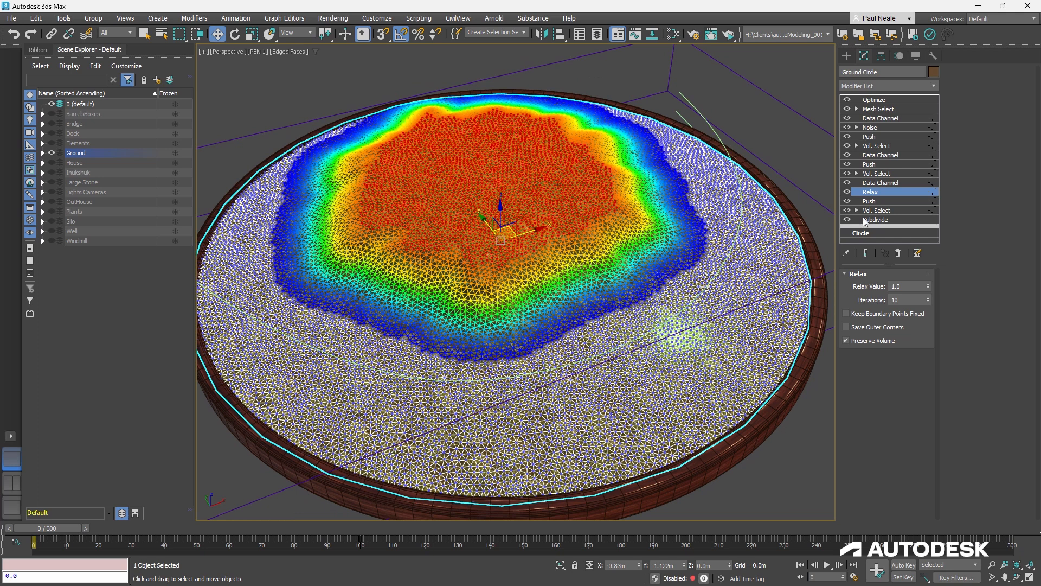
click(876, 210)
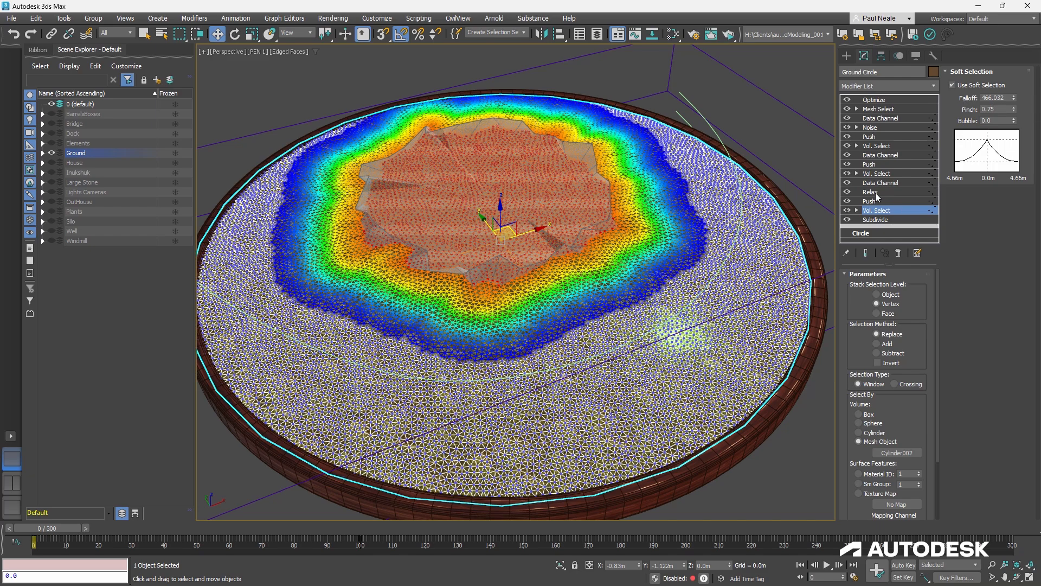
click(876, 183)
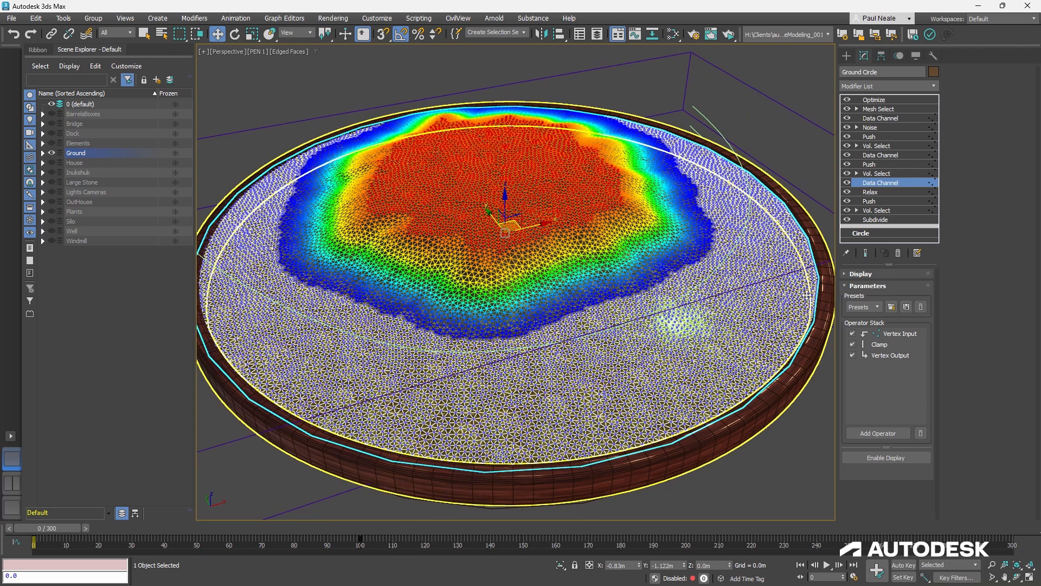
click(877, 174)
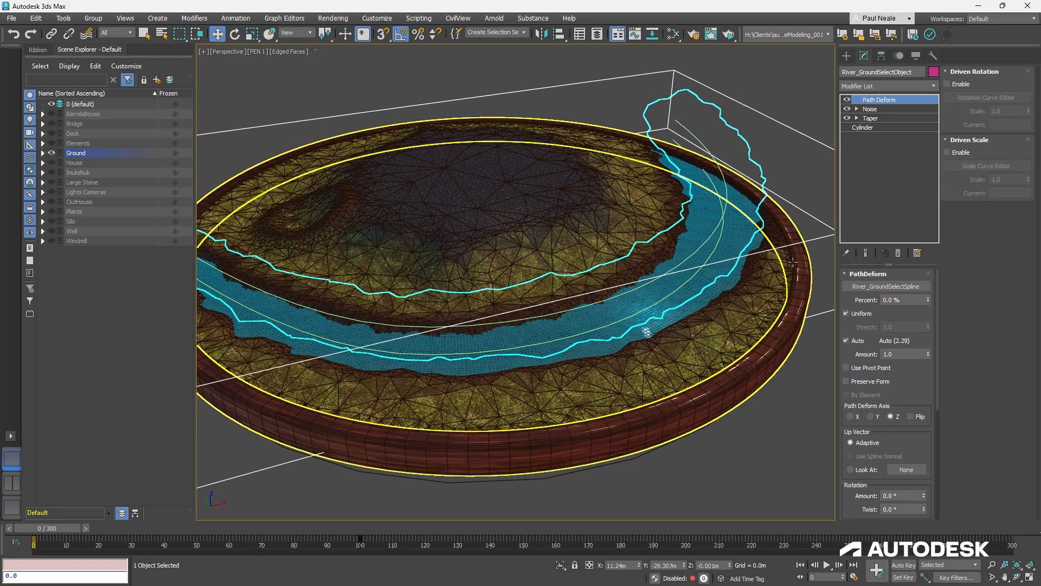
right_click(644, 332)
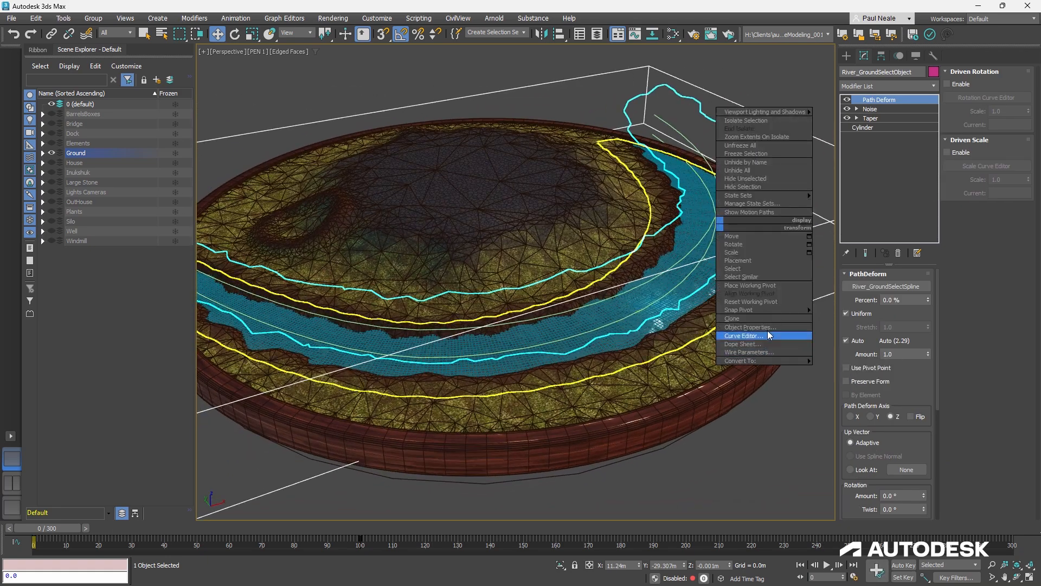
mouse_move(749, 326)
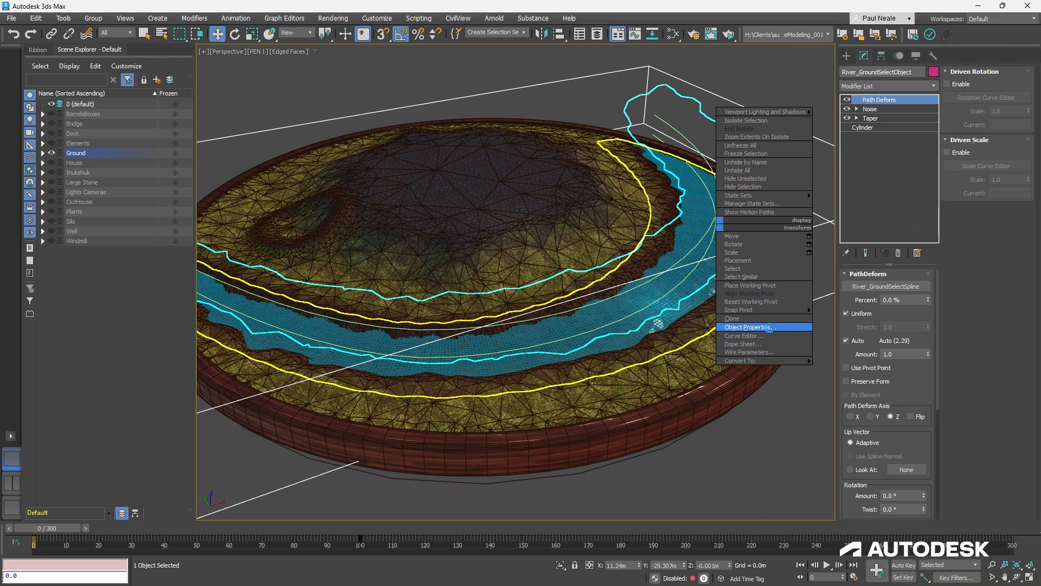
click(748, 326)
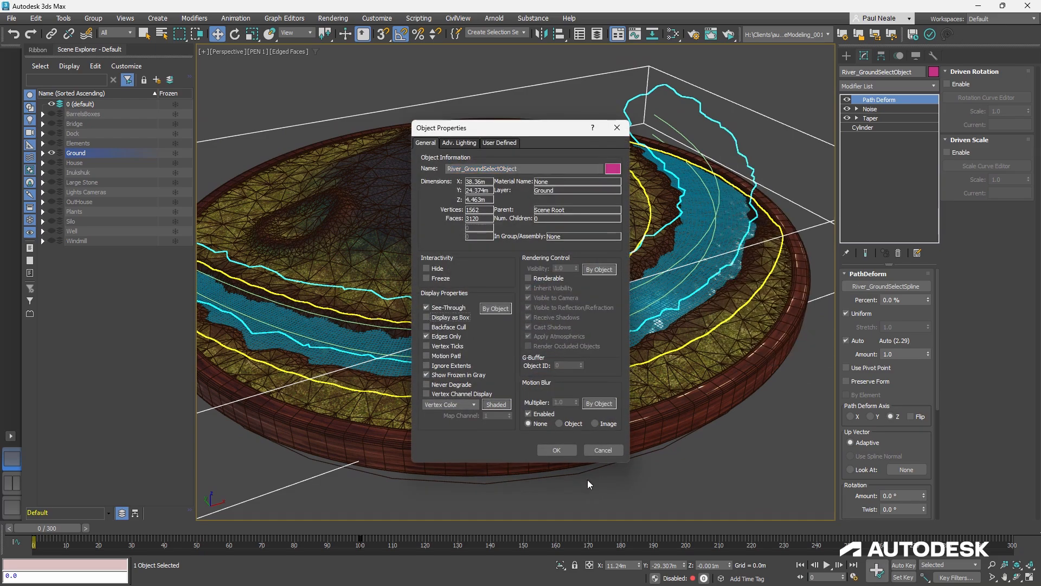
click(556, 450)
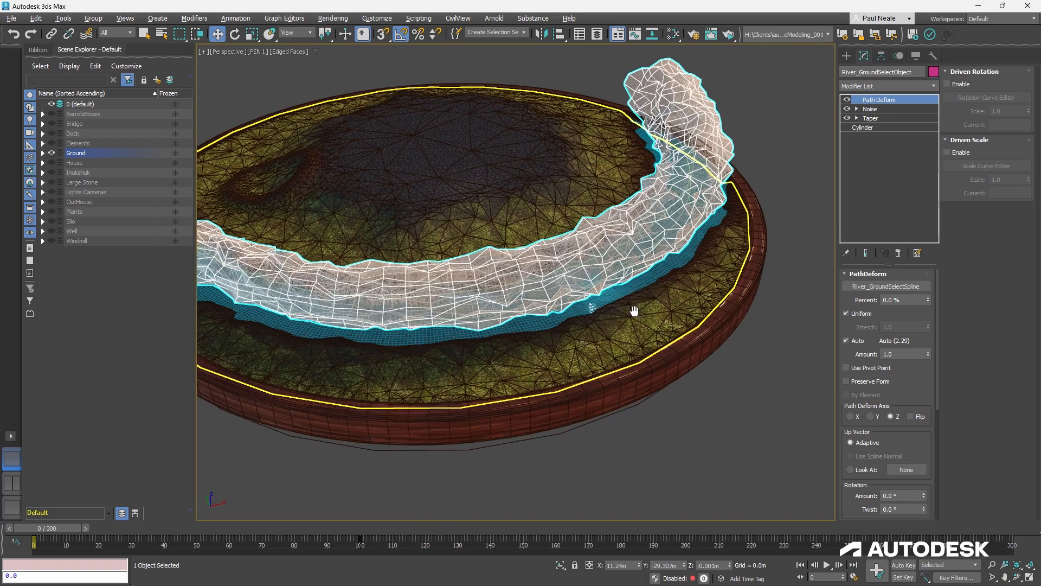
click(863, 127)
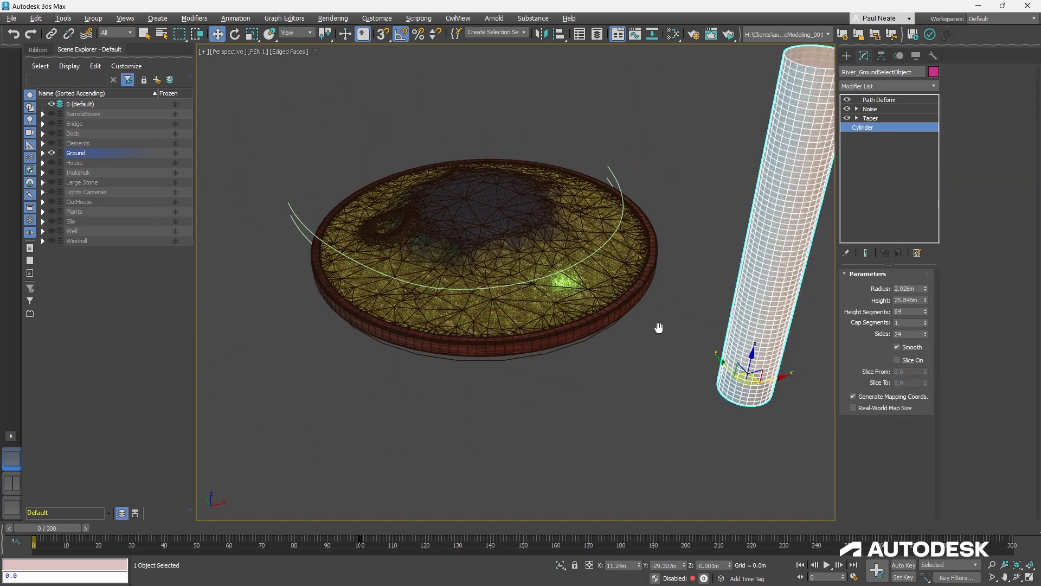
click(870, 118)
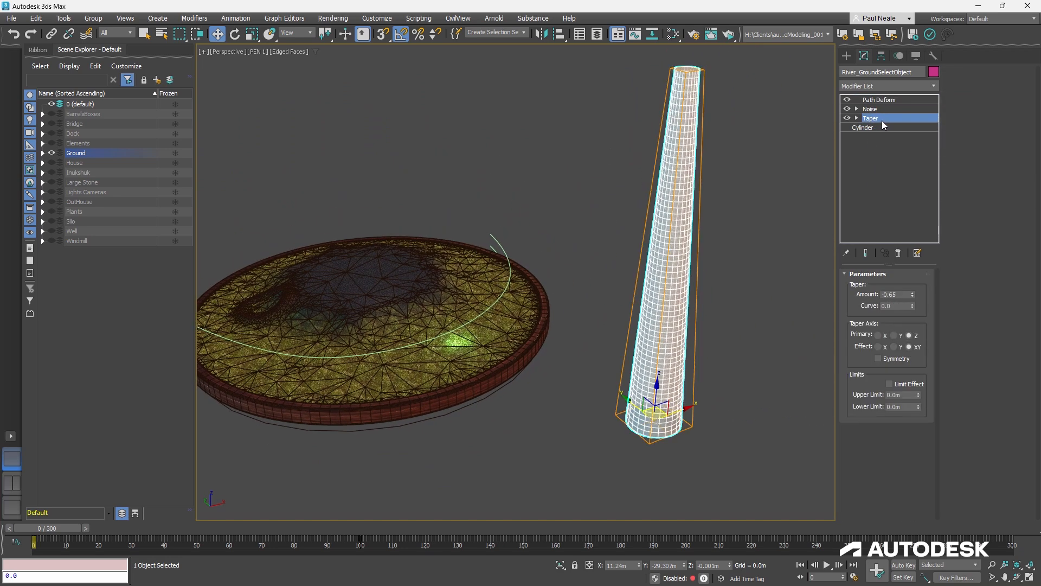
click(870, 108)
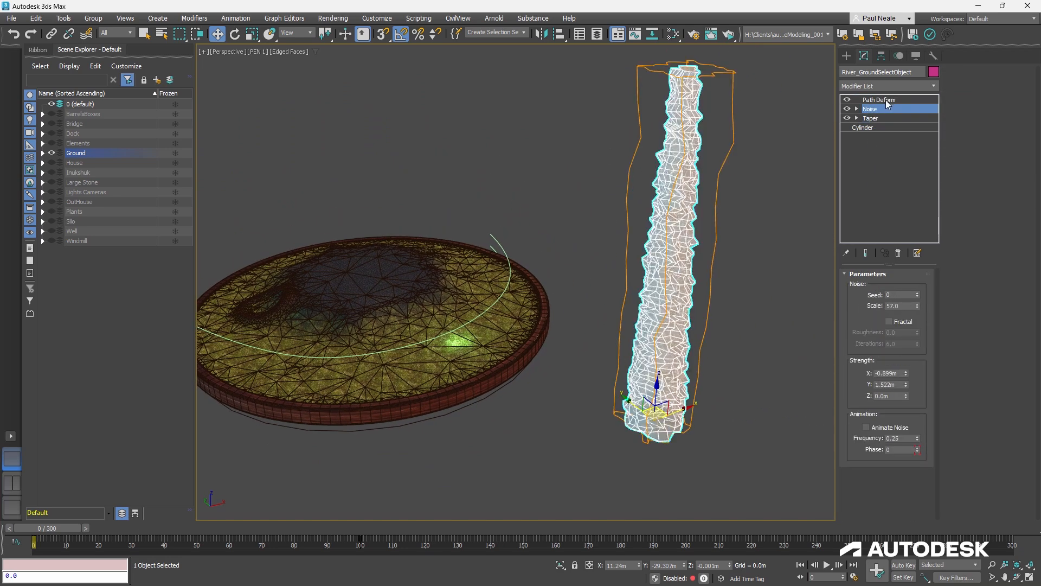
click(878, 99)
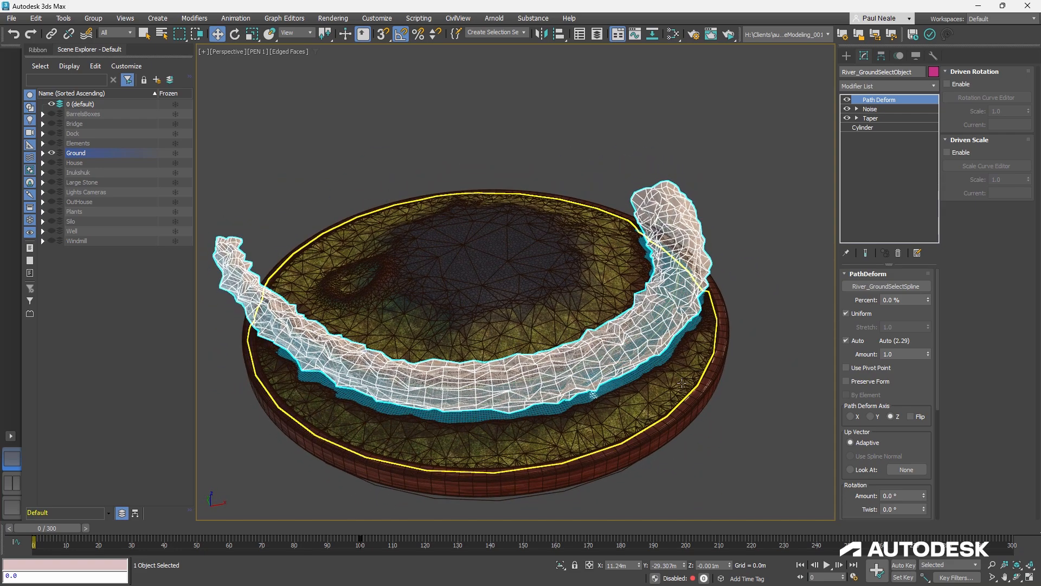
mouse_move(425, 357)
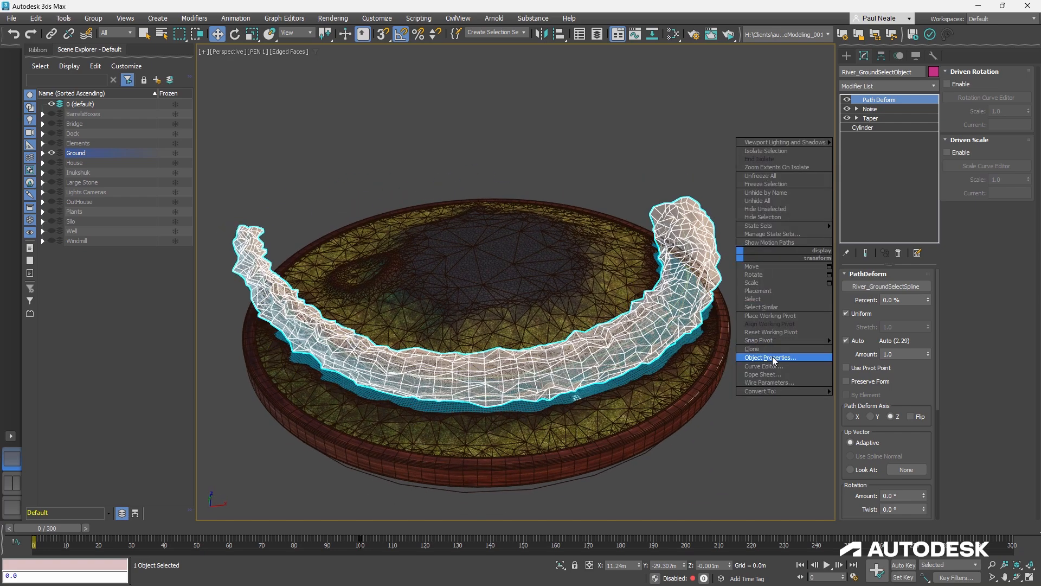
click(769, 357)
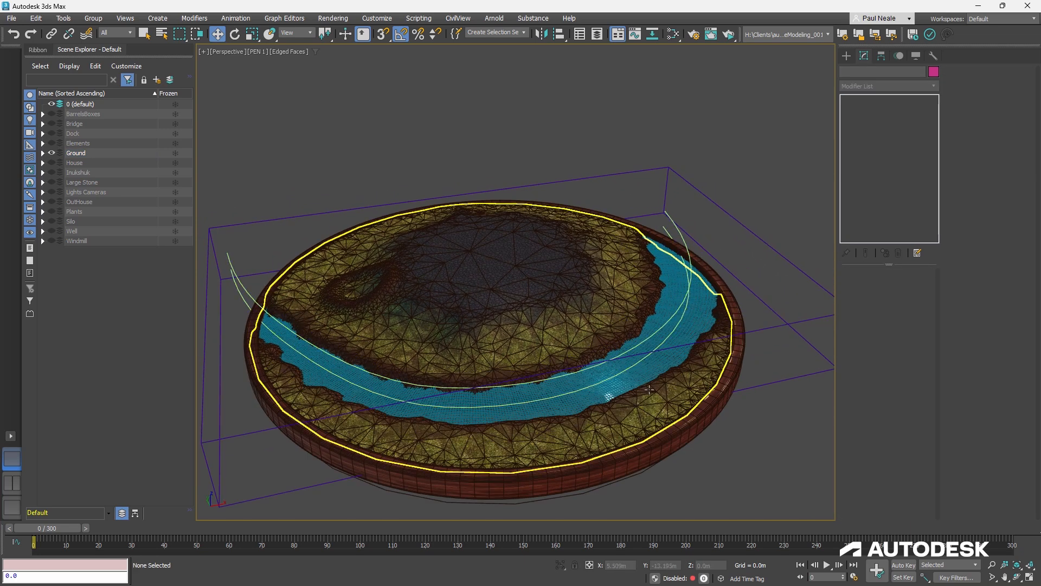
mouse_move(635, 391)
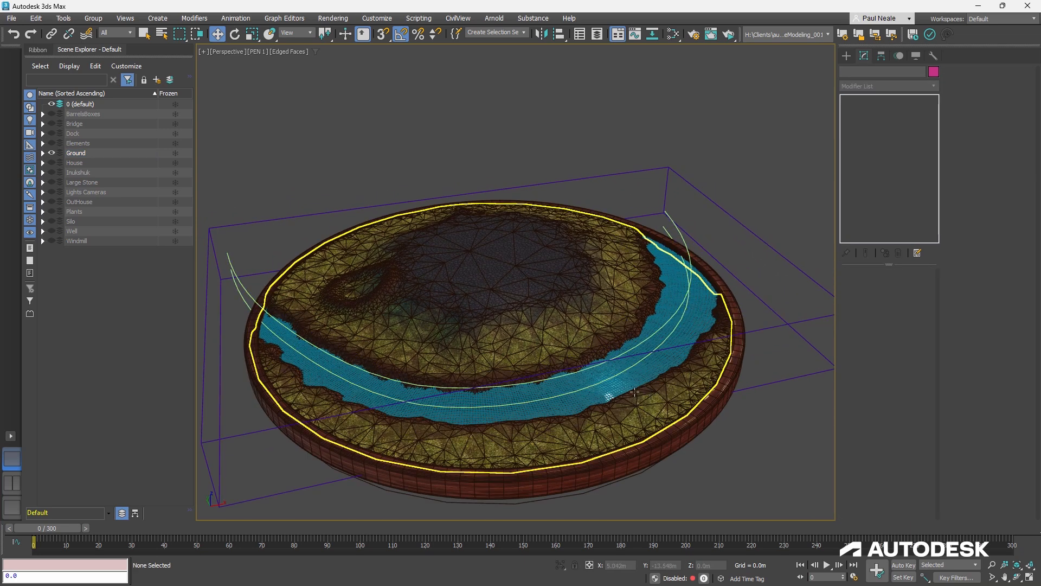
- Select Ground Circle and step through its river Vol. Select, Push and silo Vol. Select levels
click(75, 152)
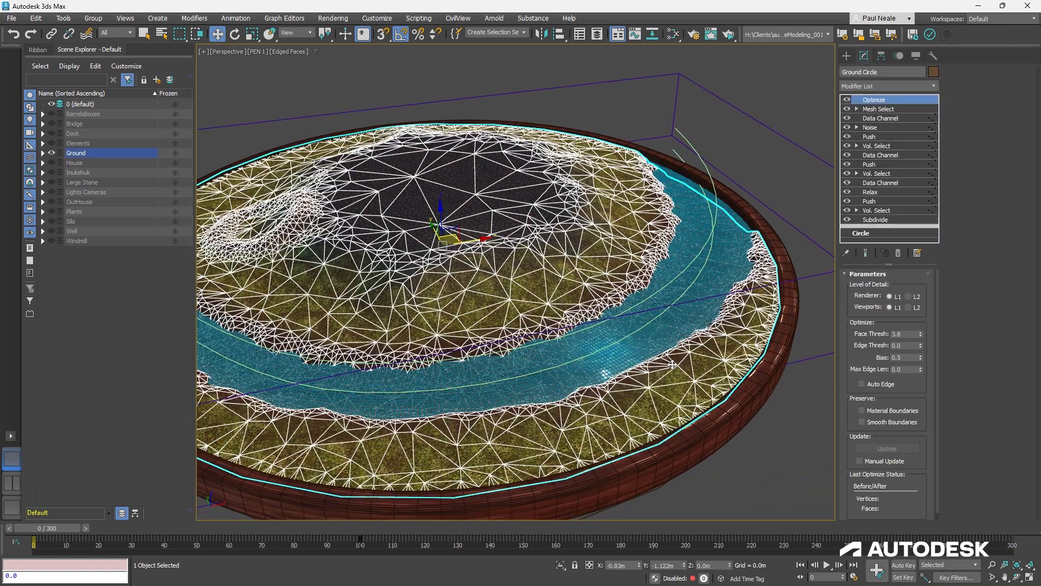
click(876, 174)
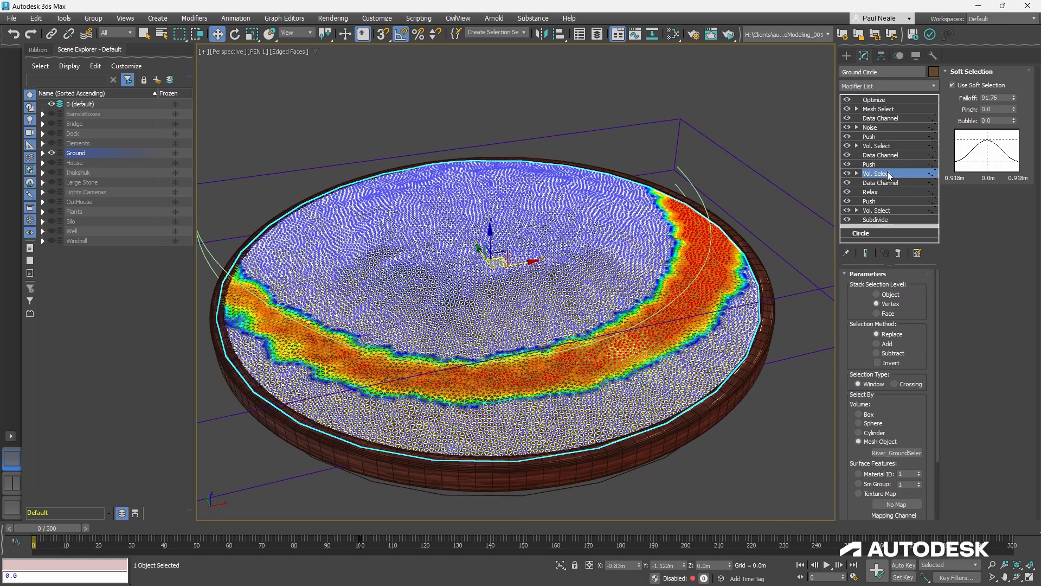
click(869, 164)
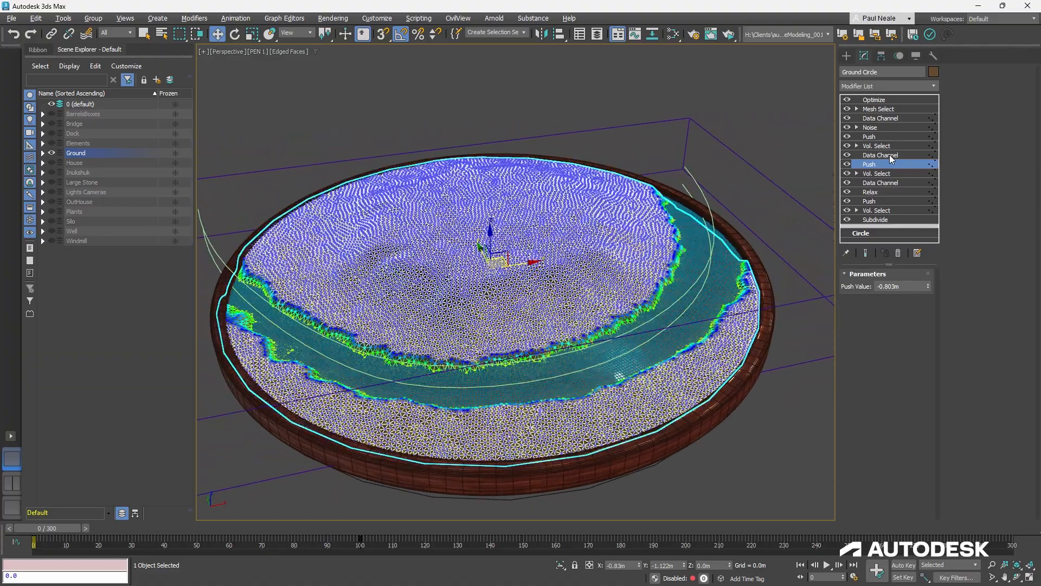
click(881, 154)
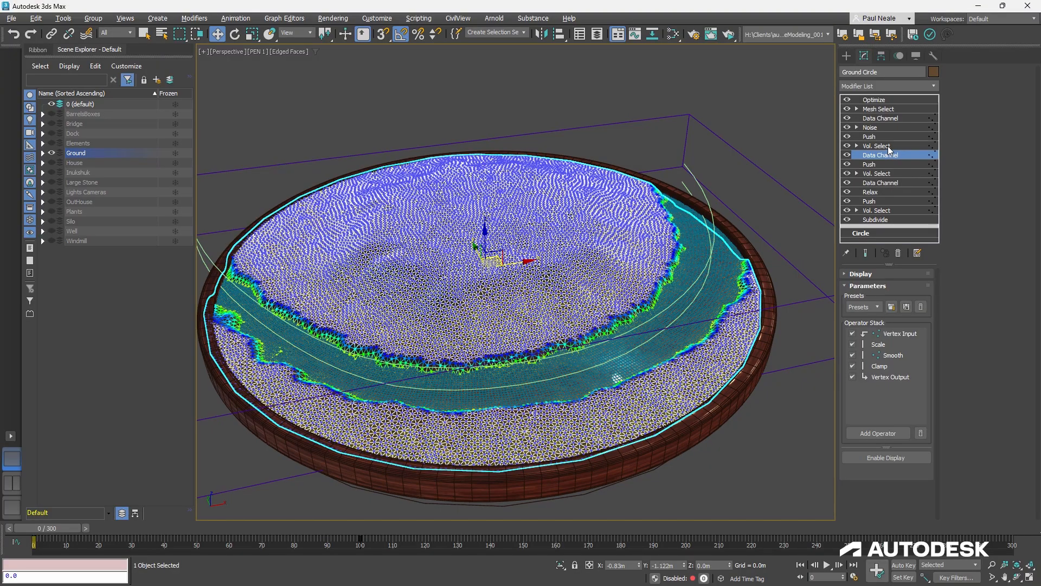
click(878, 145)
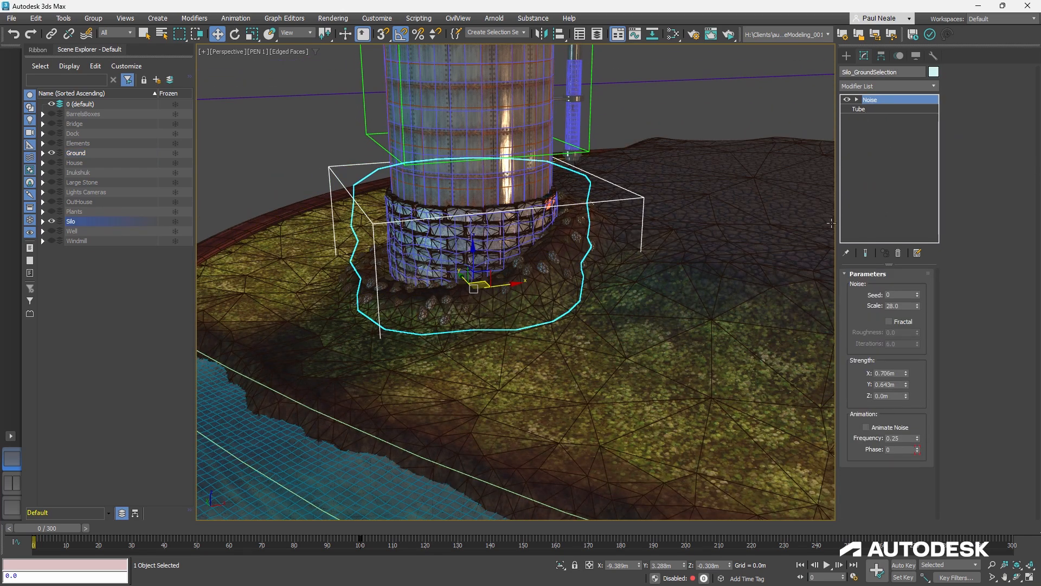
- Uncheck Display as Box to see the silo volume's noisy tube, then re-enable it
right_click(524, 285)
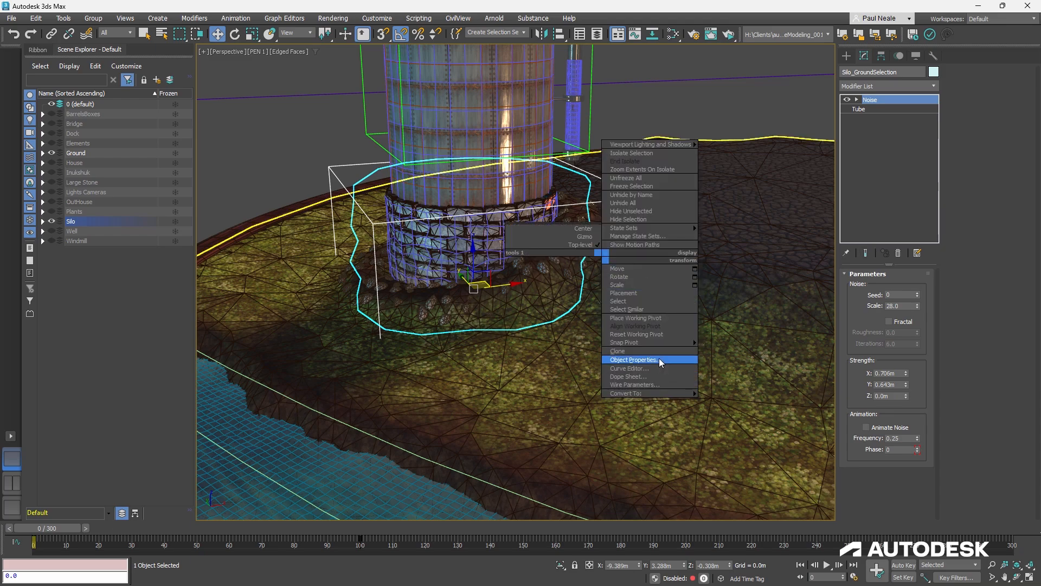
click(632, 359)
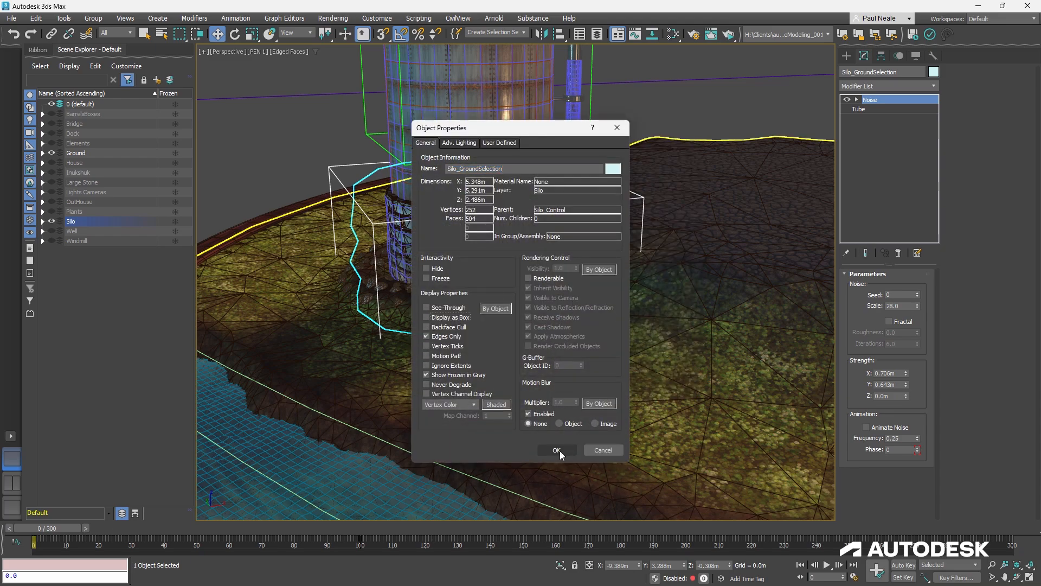
click(556, 450)
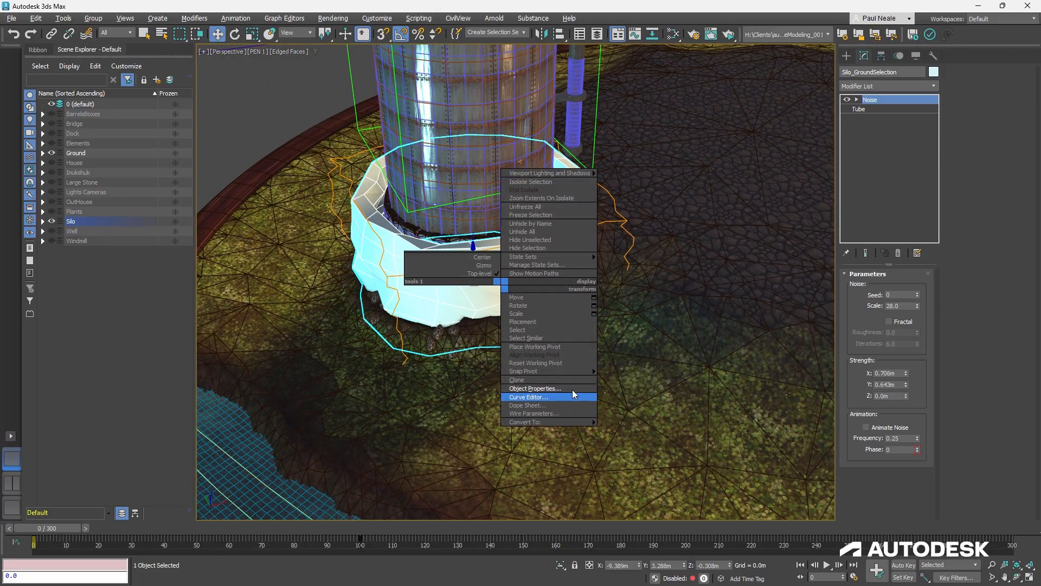
click(535, 388)
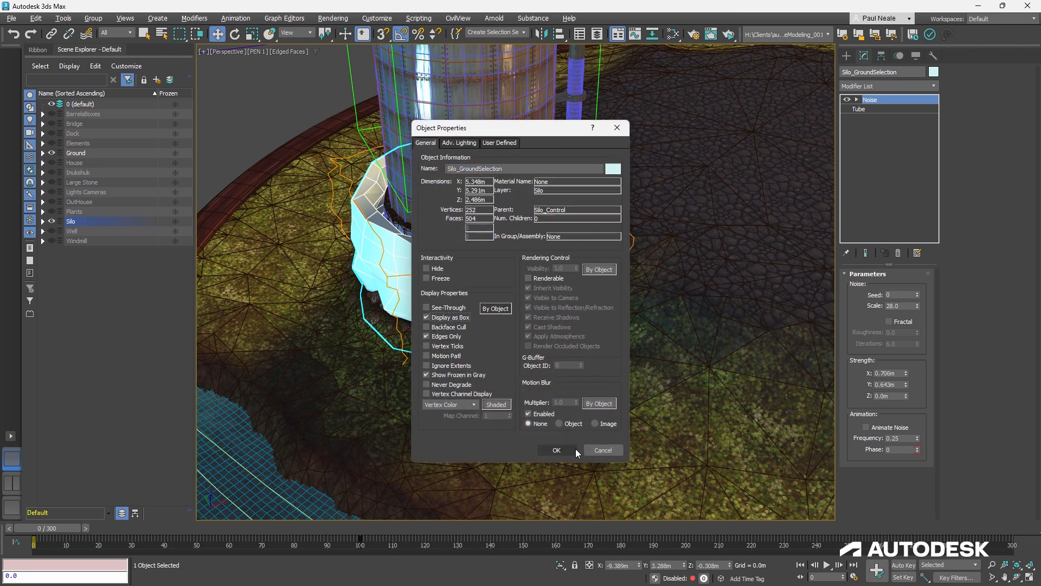
click(556, 449)
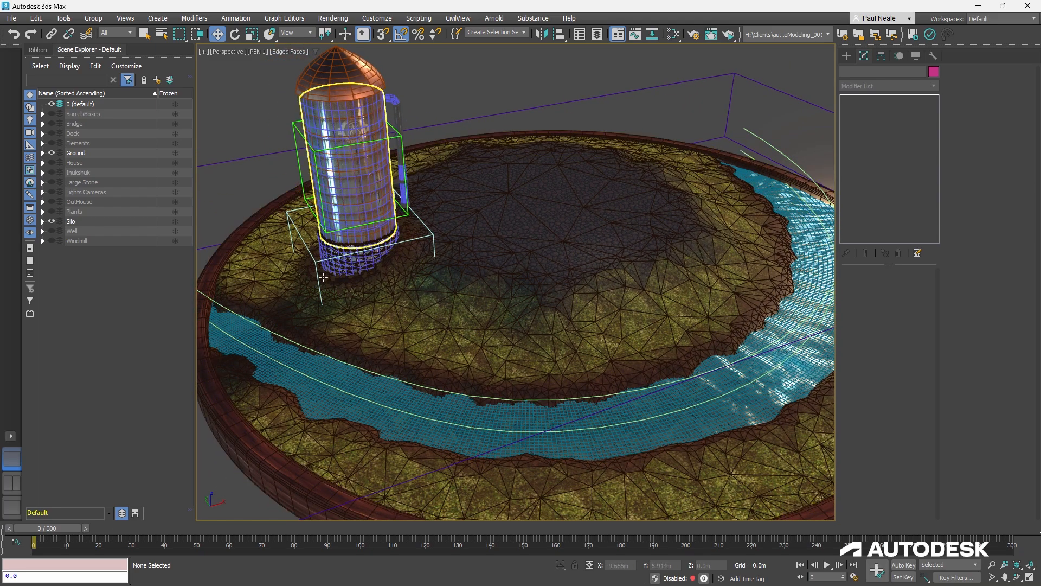
- Step Ground Circle through Push, Noise, Data Channel, Mesh Select to Optimize (12158→3257 vertices)
click(74, 153)
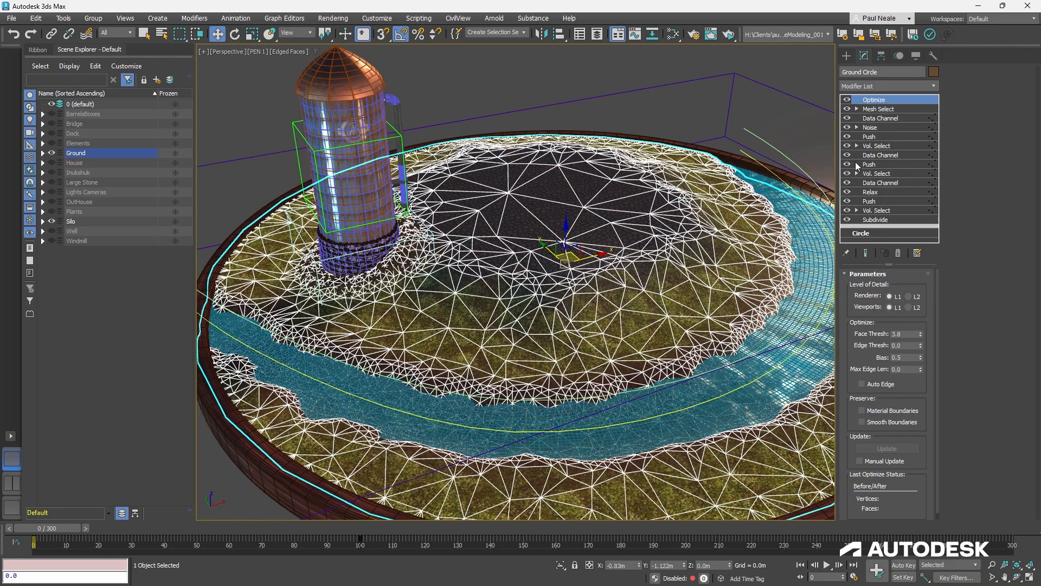
click(869, 136)
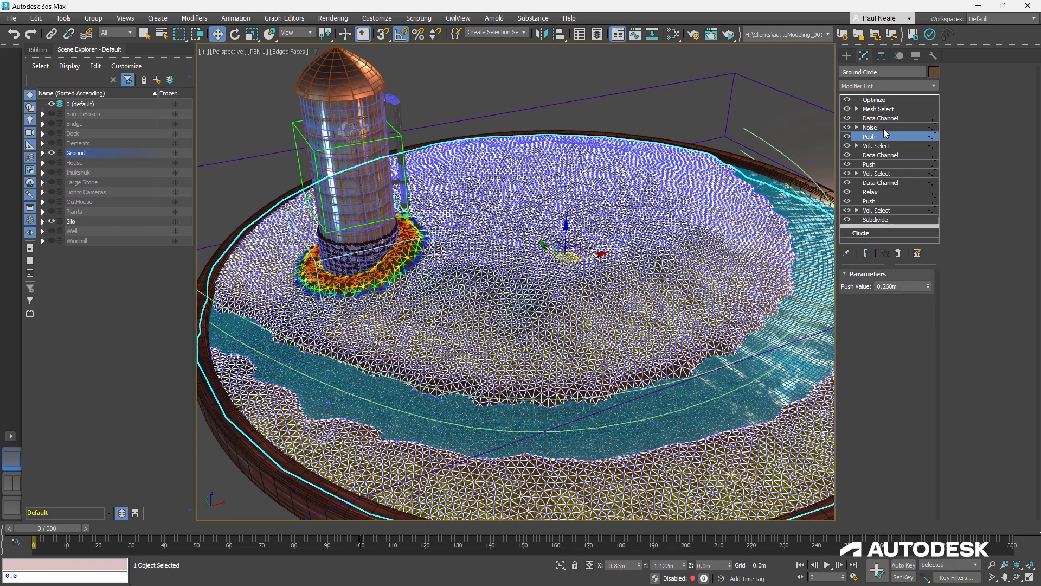
click(870, 126)
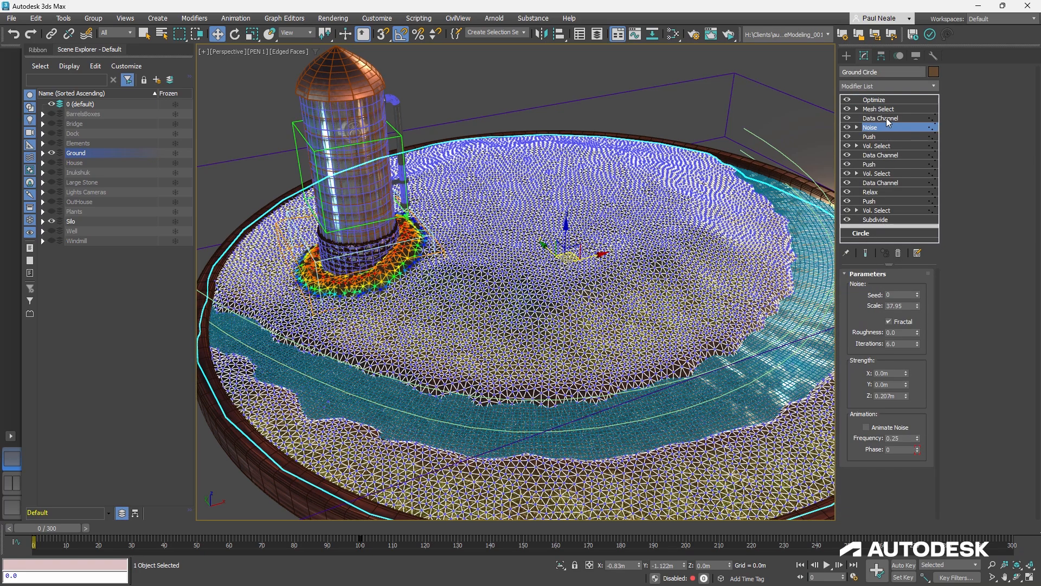
click(880, 118)
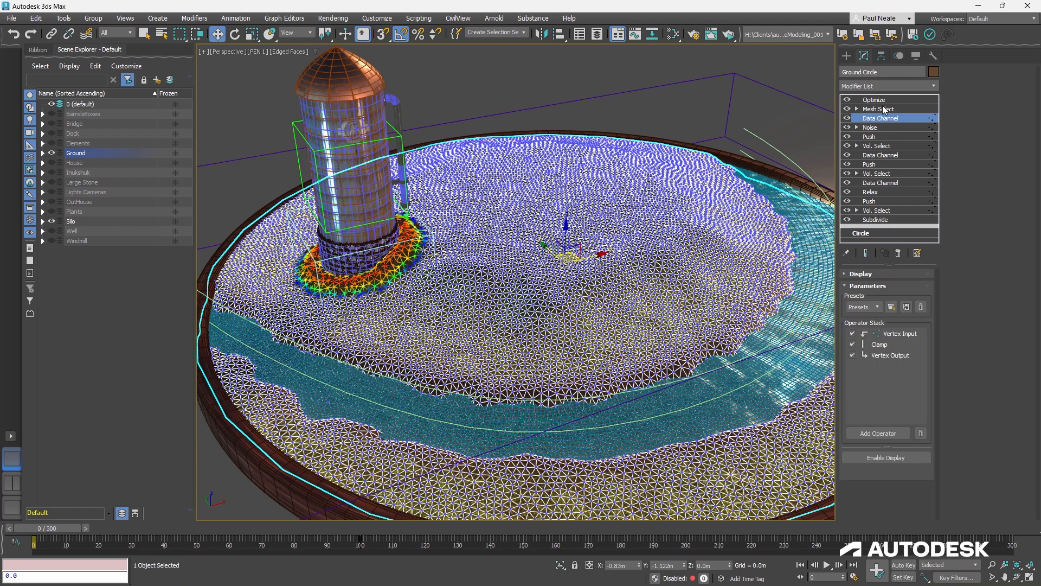
click(878, 108)
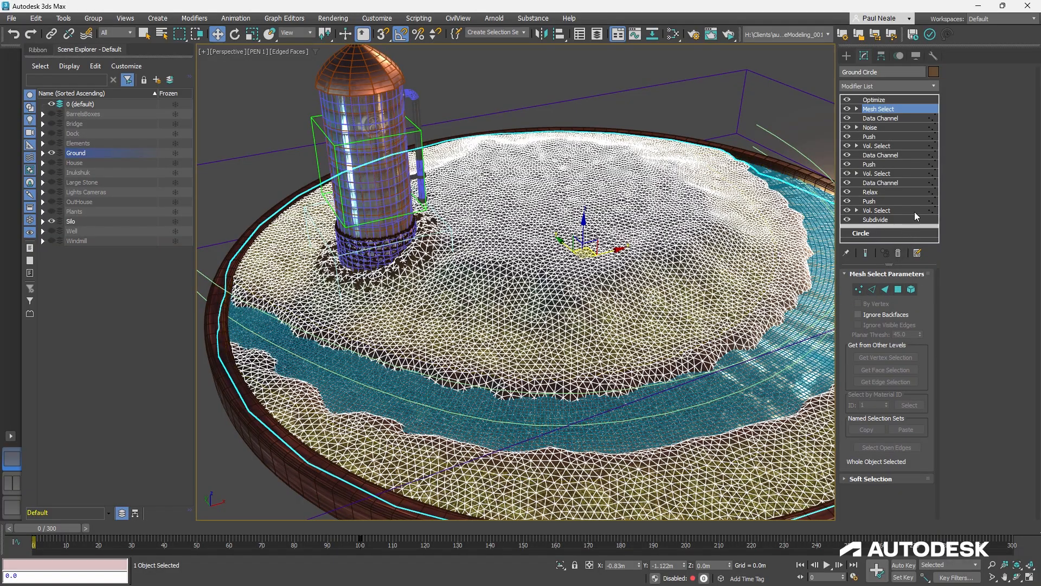
click(874, 99)
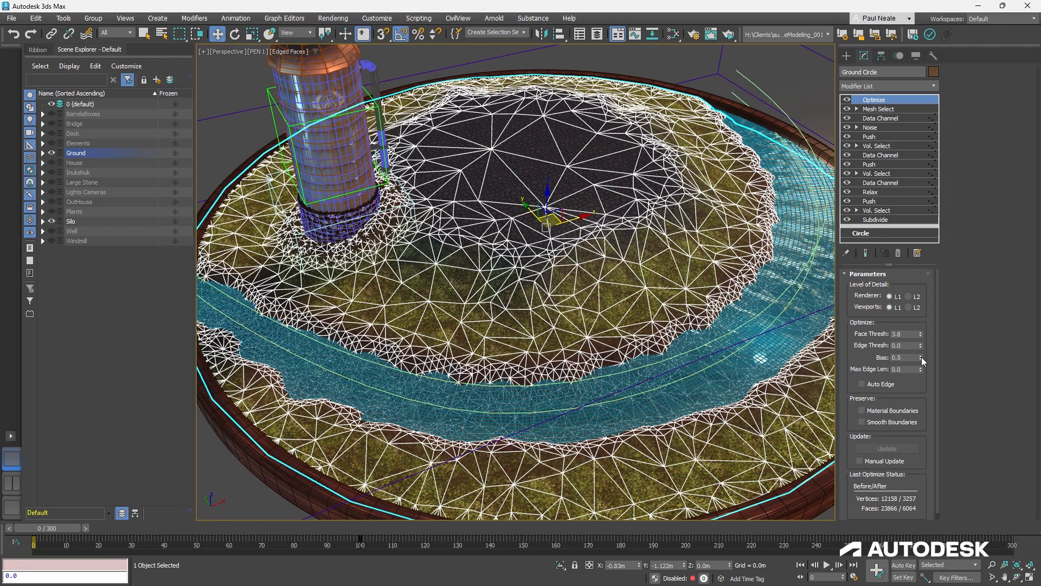
click(922, 359)
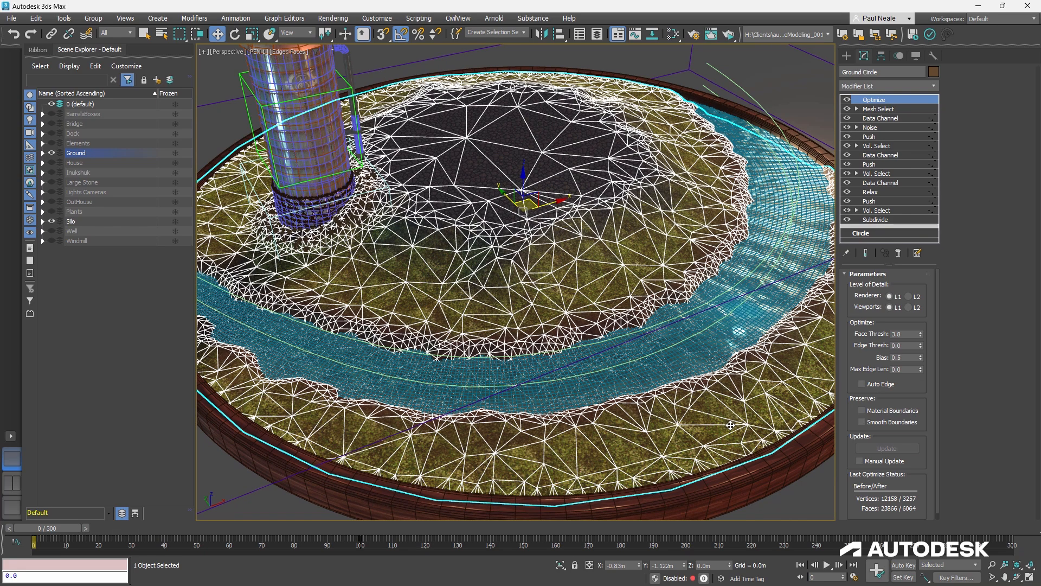
mouse_move(739, 415)
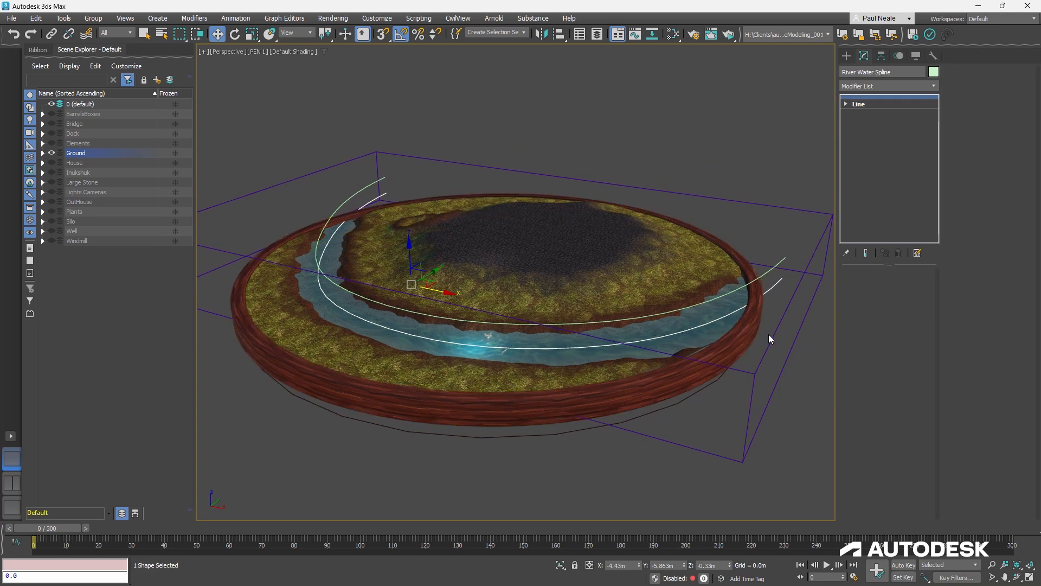
mouse_move(781, 307)
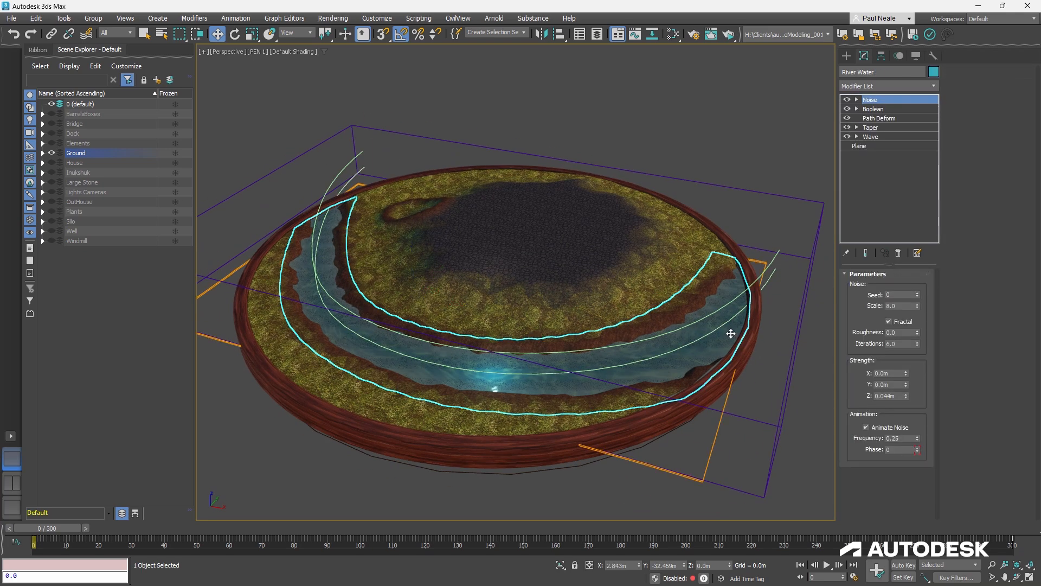
- View River Water's Plane, Wave, Path Deform and Boolean stages
click(859, 145)
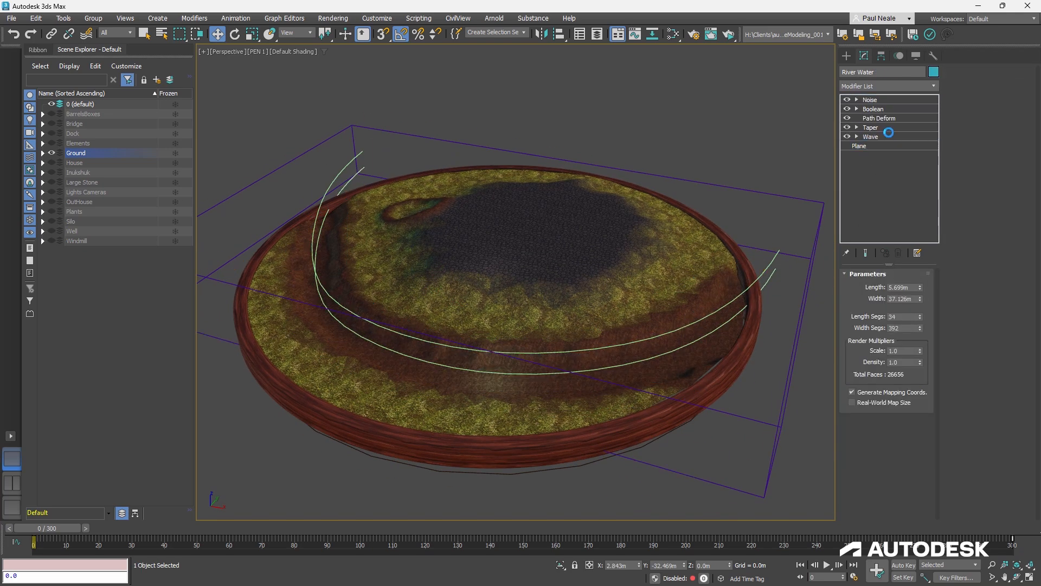
click(870, 136)
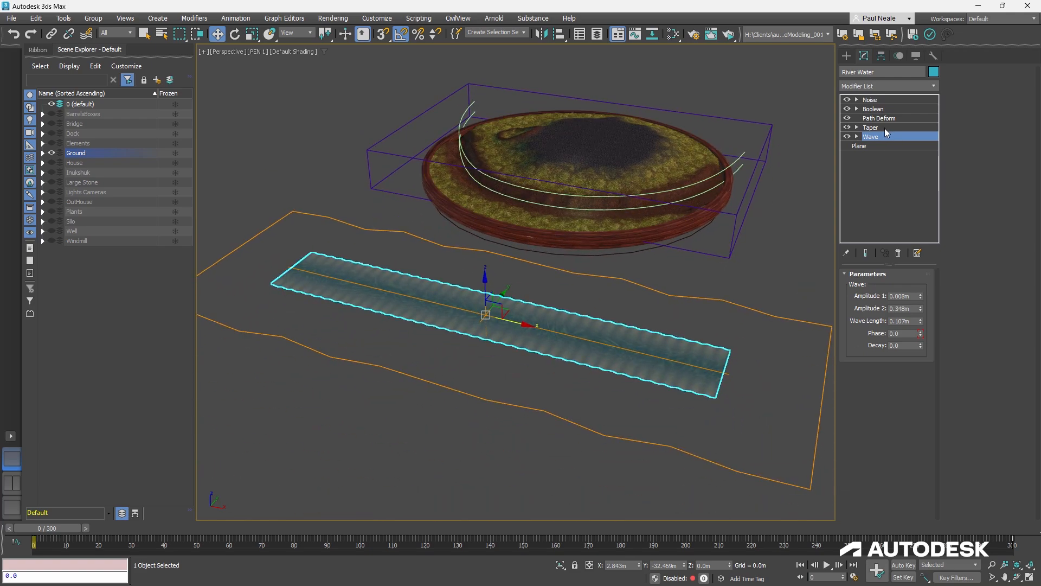
click(879, 117)
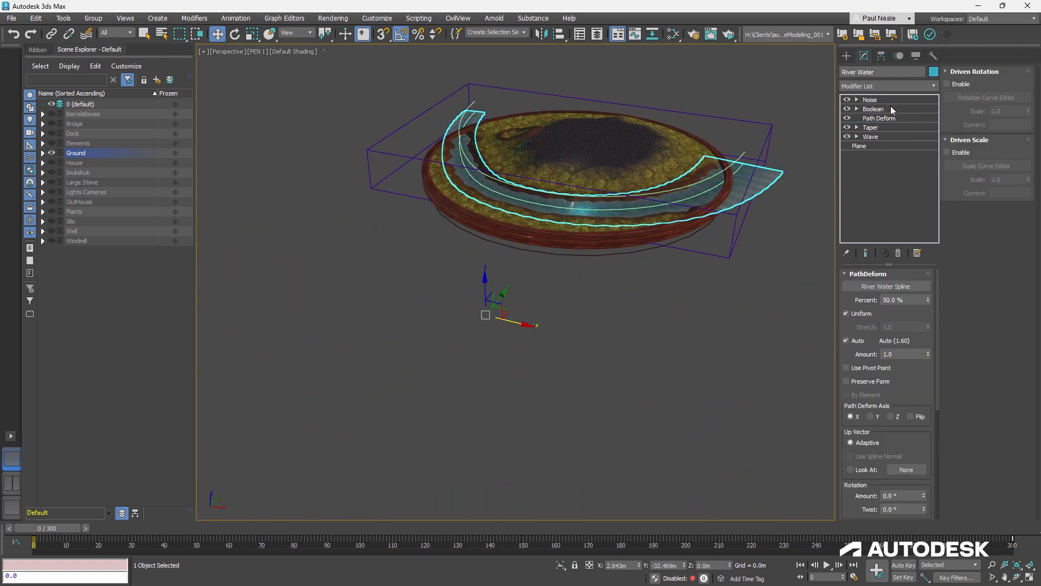
click(873, 109)
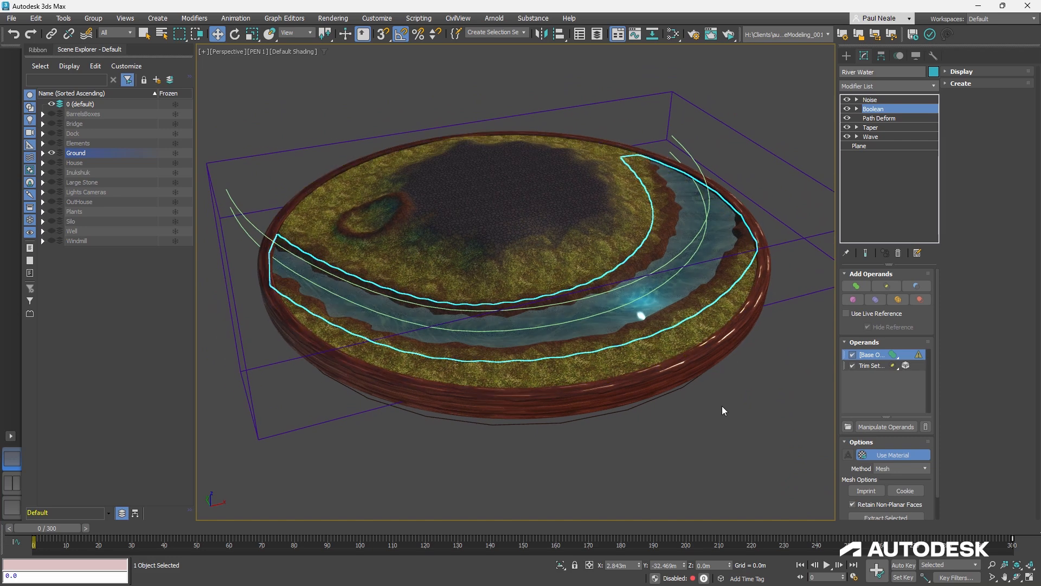
- Open the Boolean's Trim Set operand shape
click(614, 428)
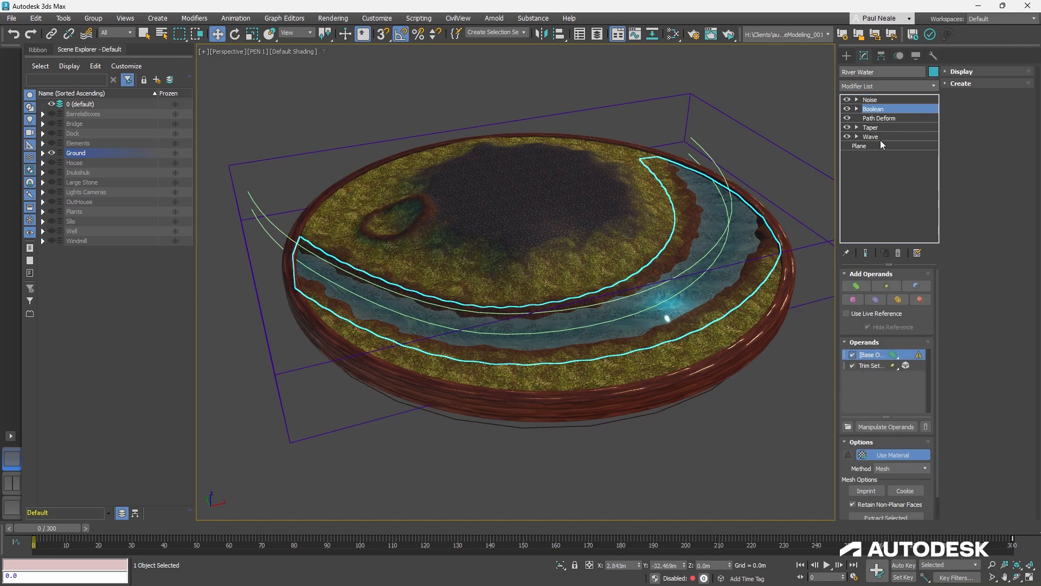
click(872, 365)
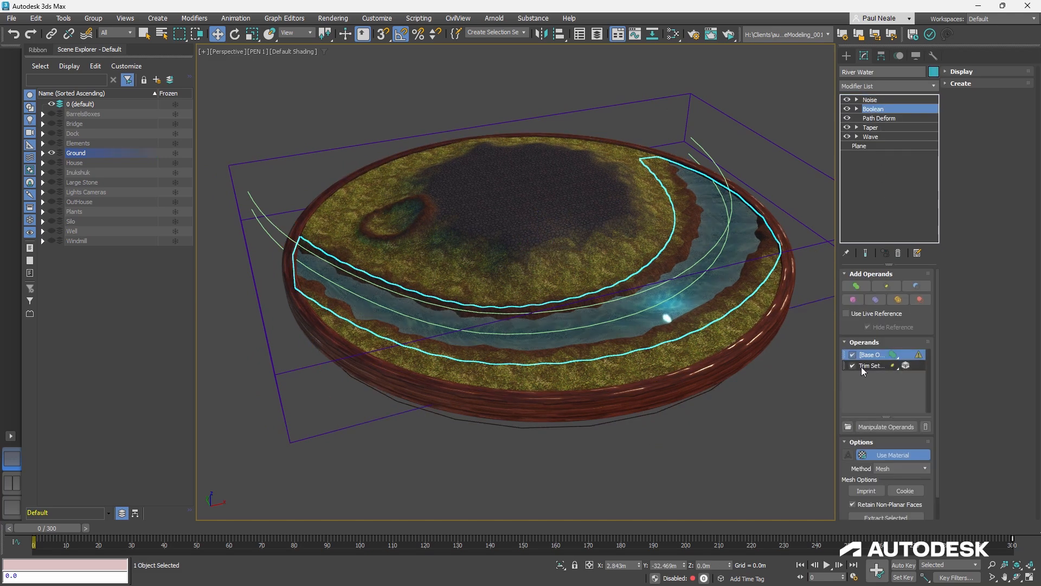
click(872, 365)
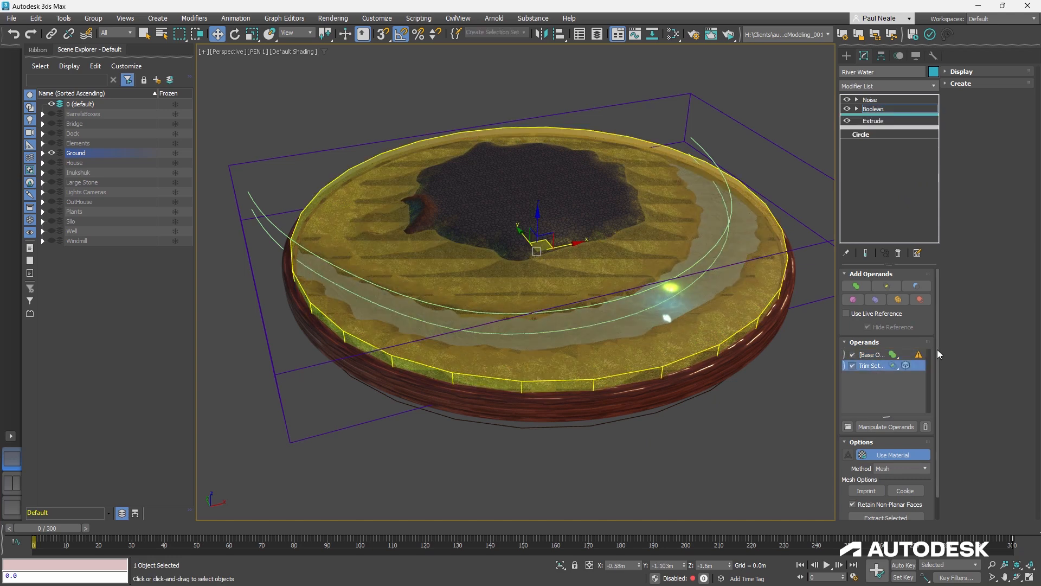
- Set the trim shape's boolean operation to Intersect and inspect the circle radius and extrusion depth
click(905, 365)
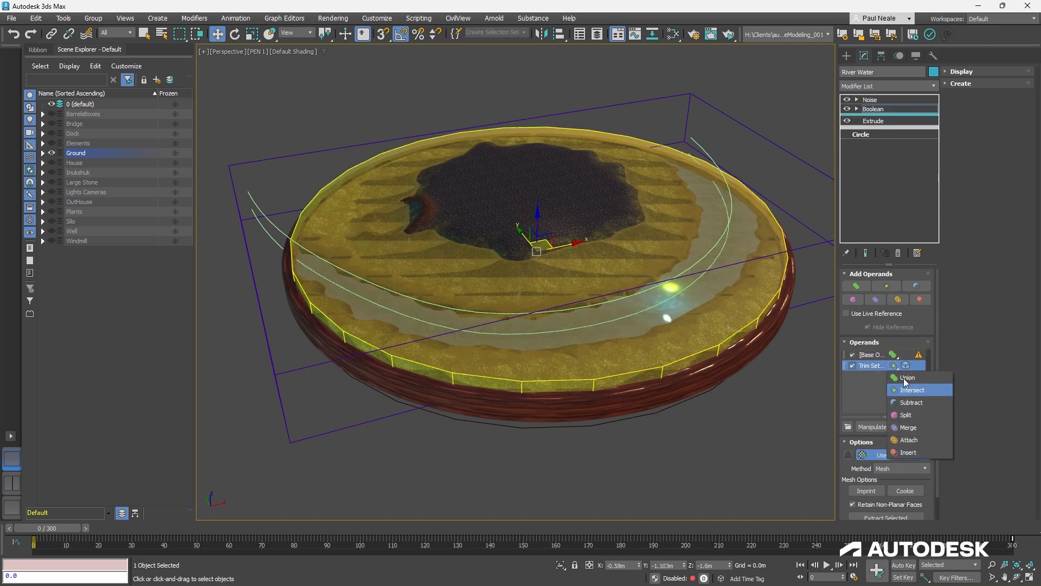
click(911, 390)
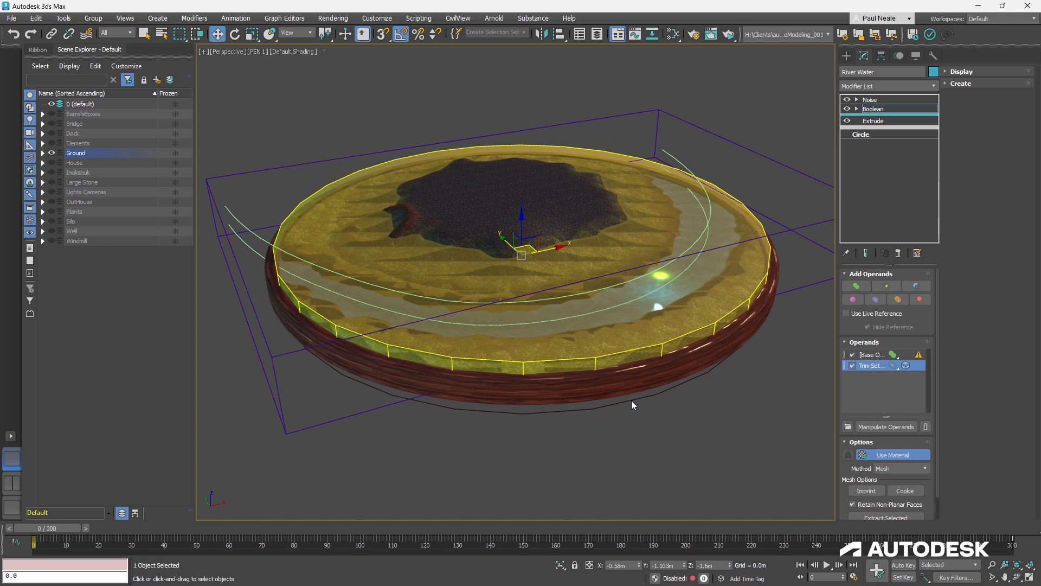
click(861, 134)
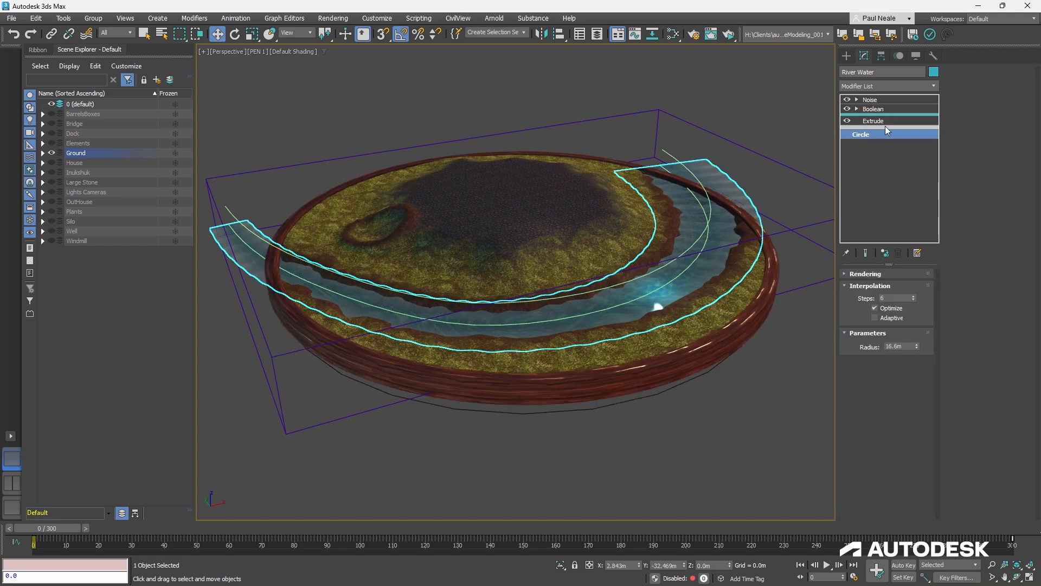
click(873, 120)
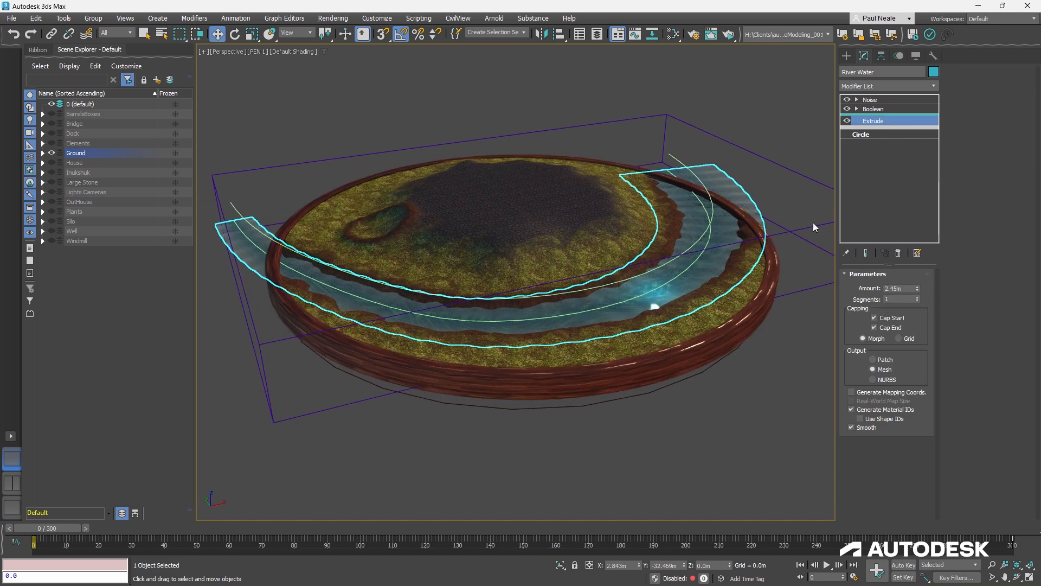
- Step back through the Boolean to the River Water plane's Noise modifier
click(874, 108)
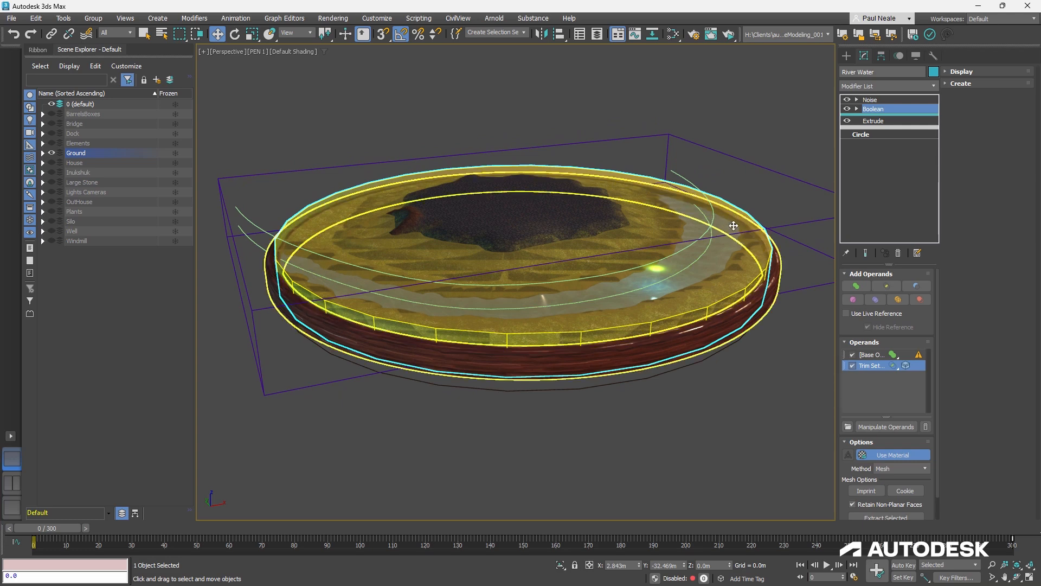
click(872, 98)
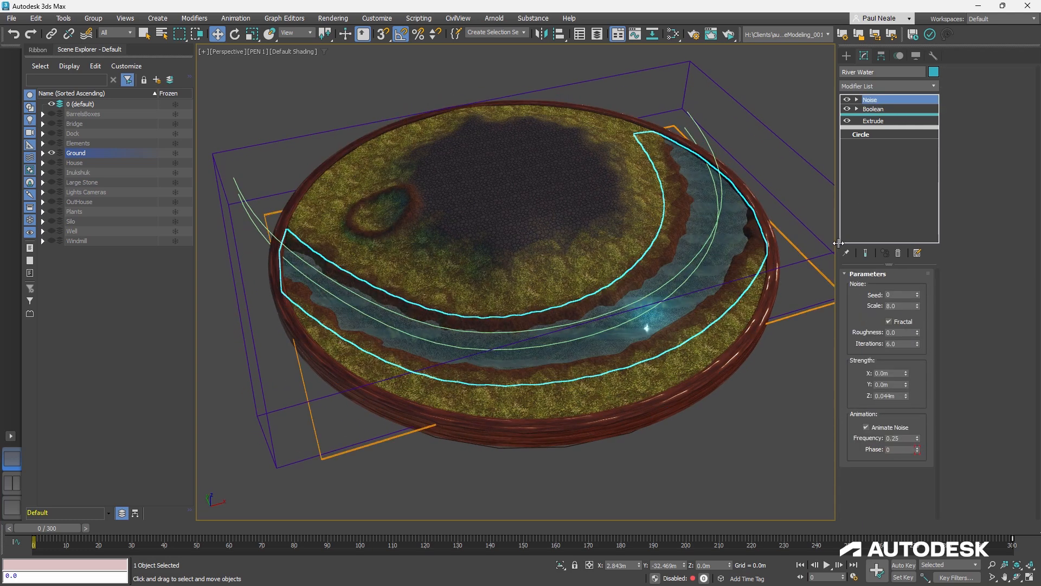
click(873, 109)
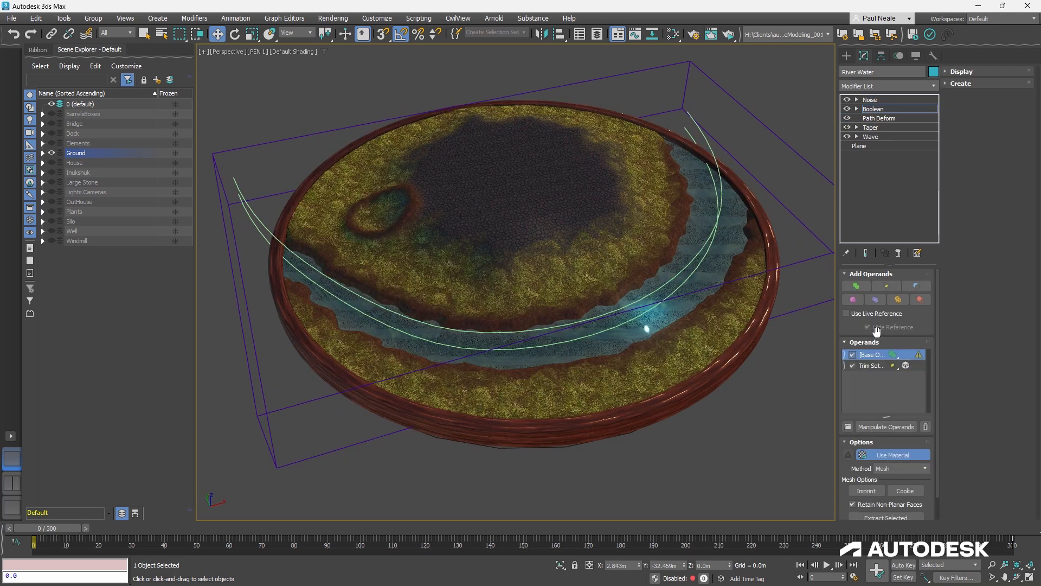
click(870, 99)
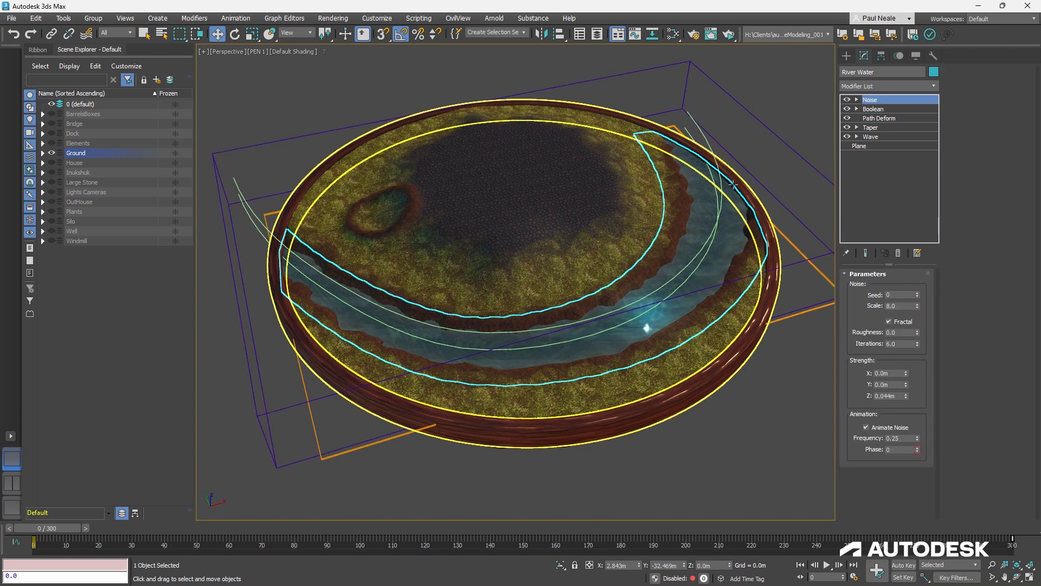